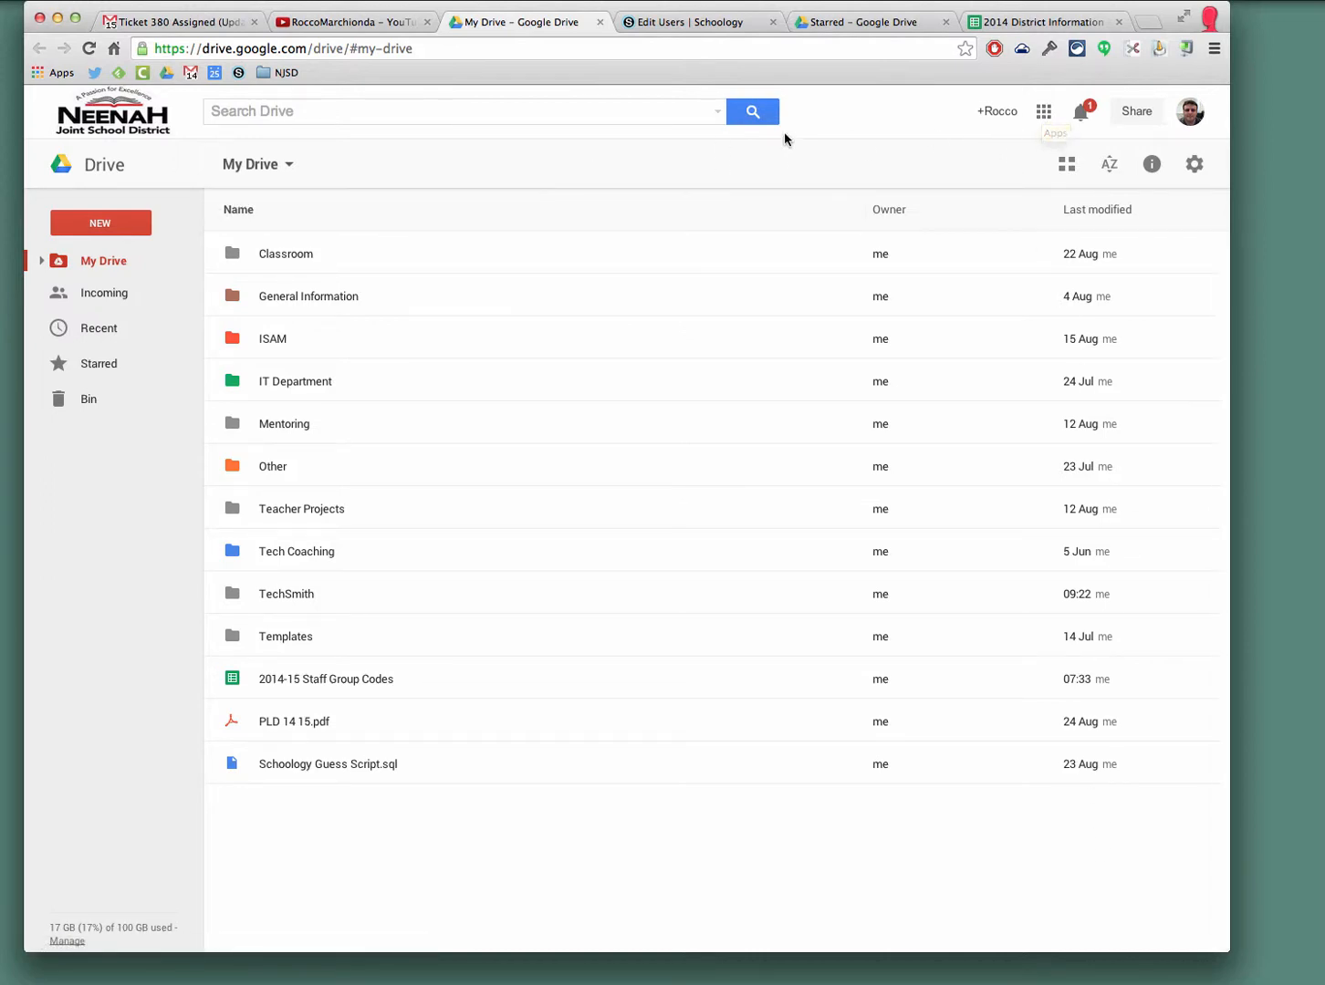
# - Switch from Google Drive to Google Calendar via the Google apps grid
pyautogui.click(1043, 111)
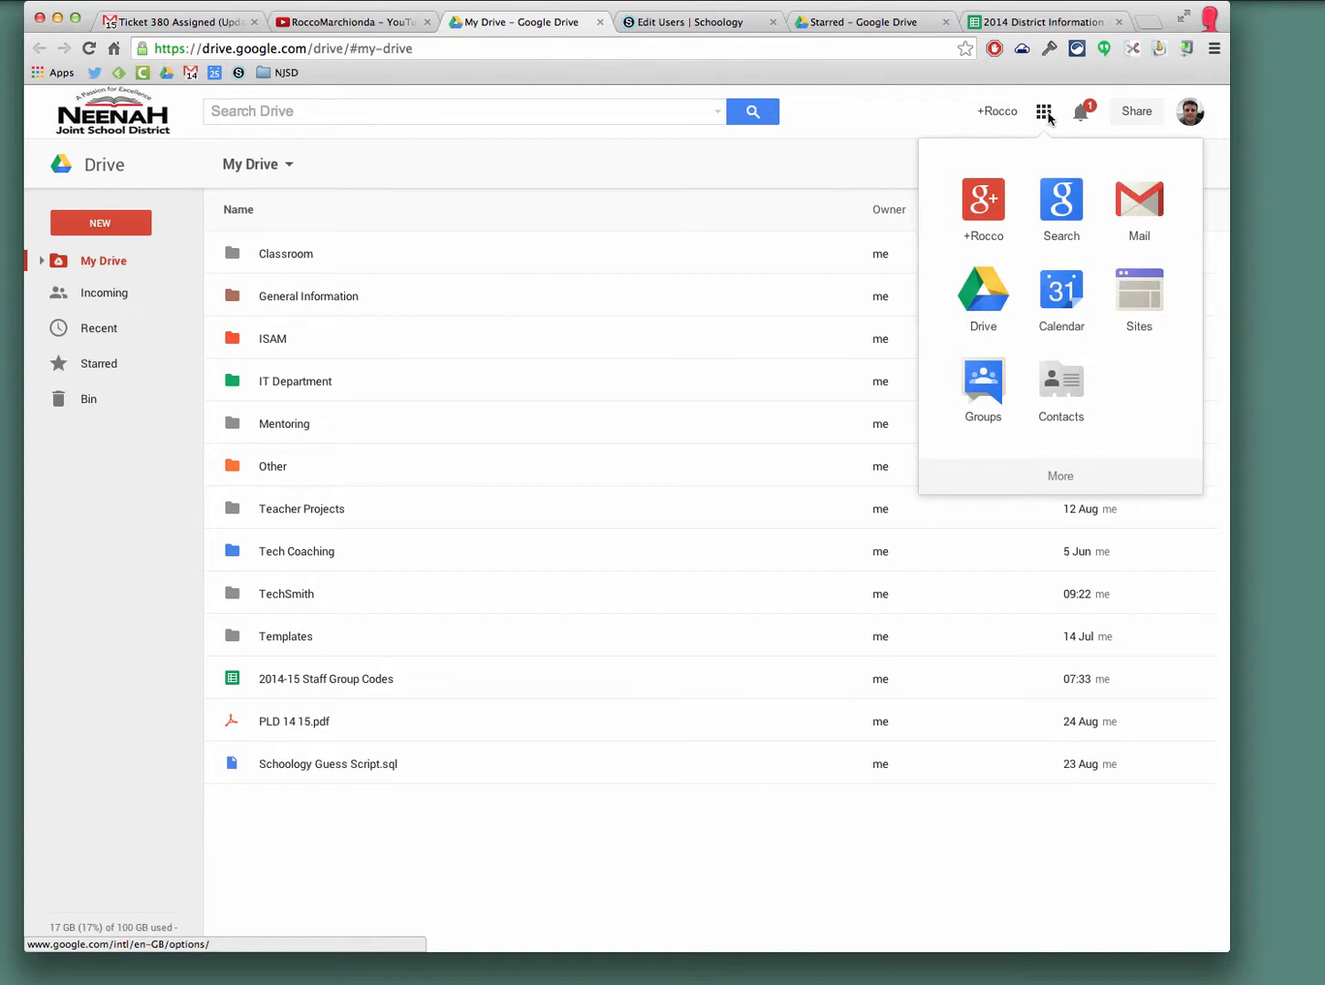
pyautogui.click(1060, 294)
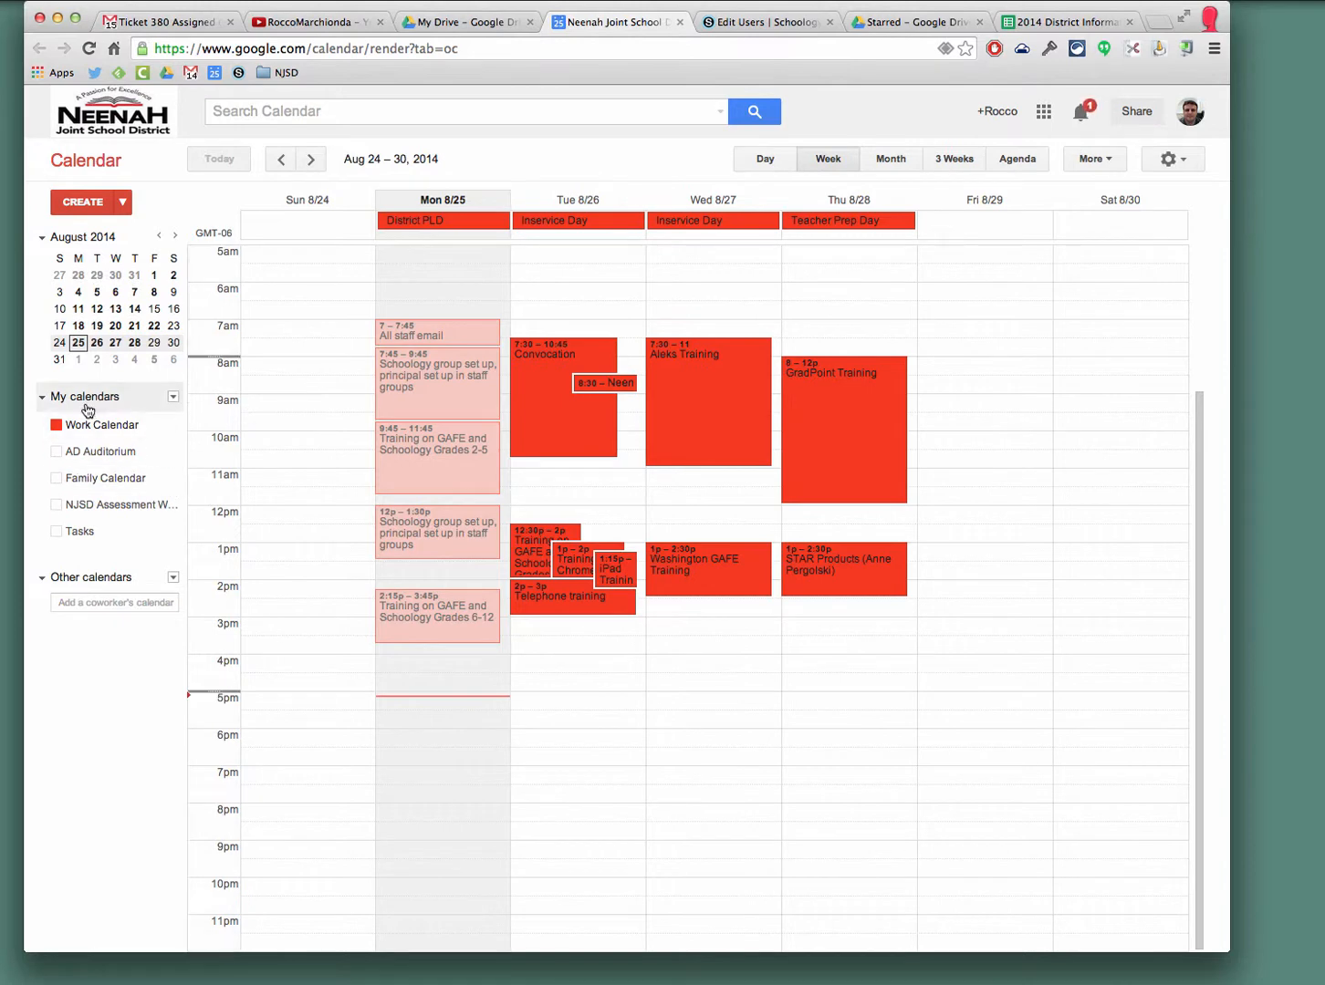
pyautogui.moveTo(173, 401)
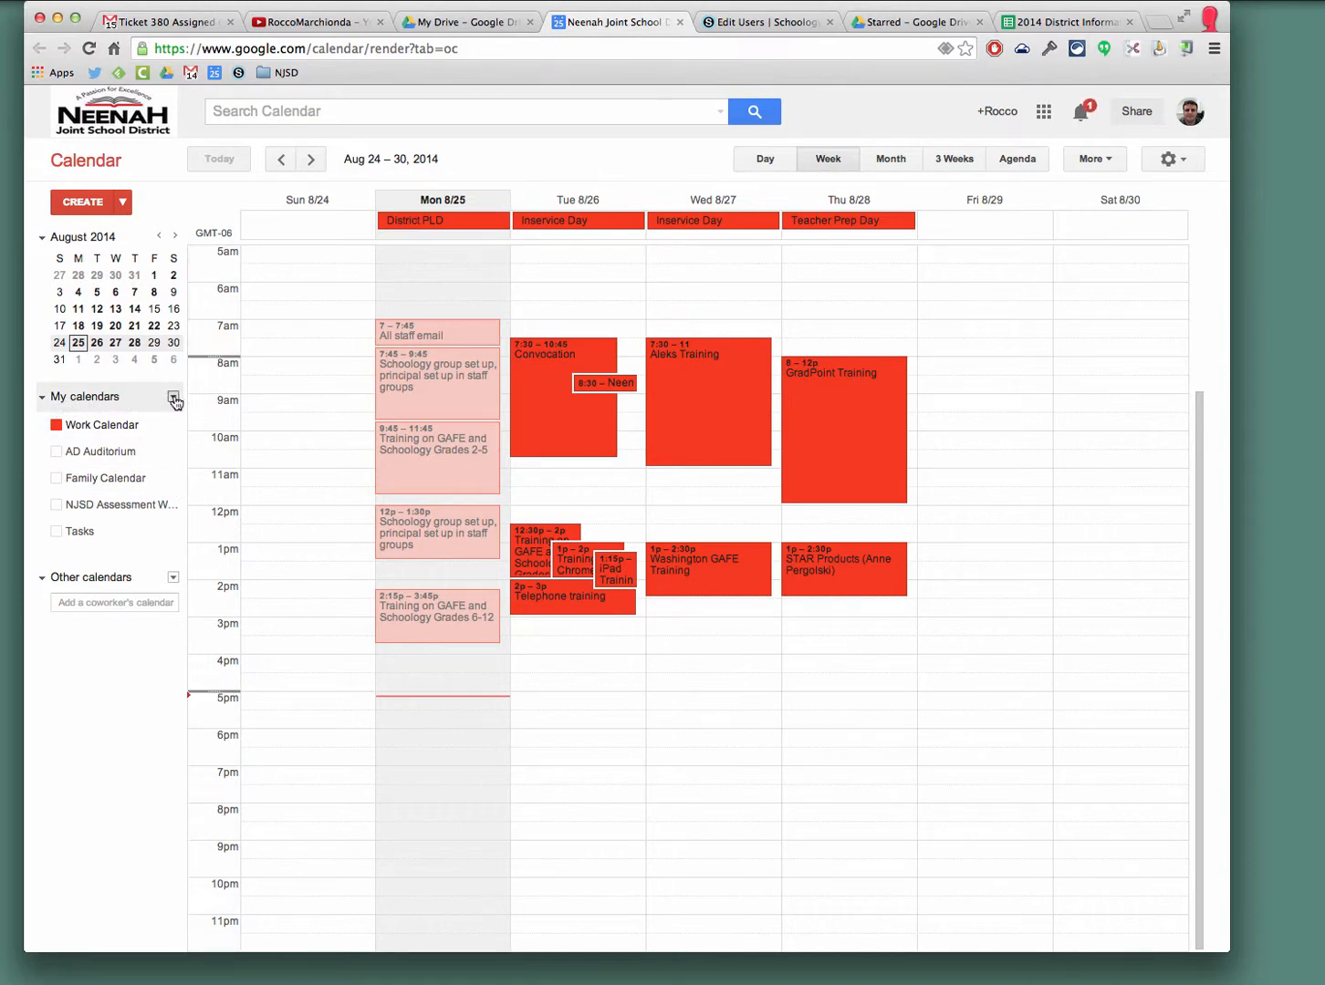
# - Reach Browse Interesting Calendars from the Other calendars dropdown
pyautogui.click(172, 398)
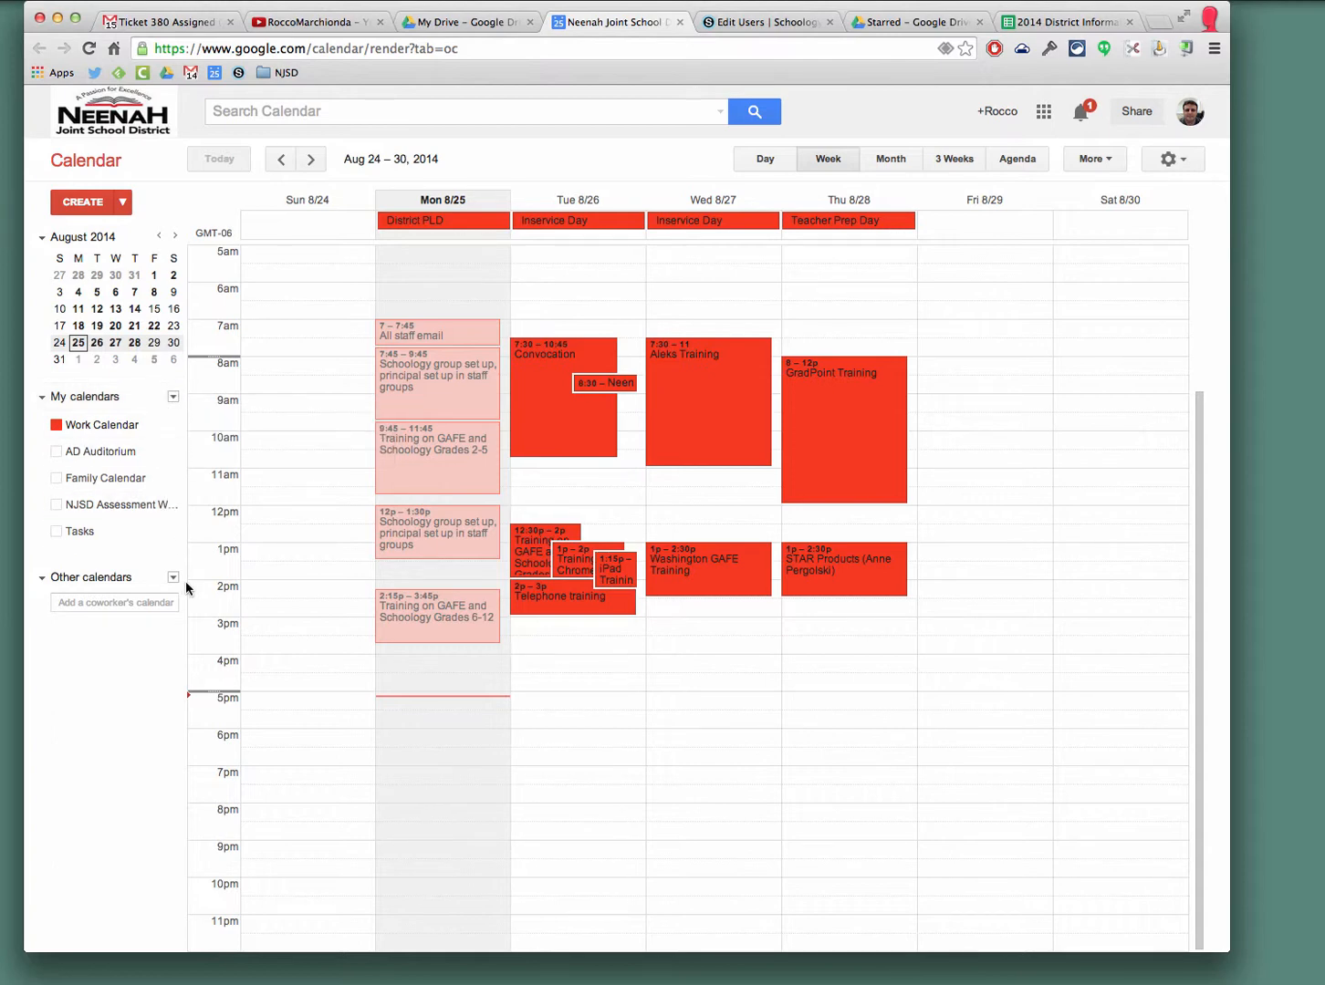
pyautogui.click(173, 578)
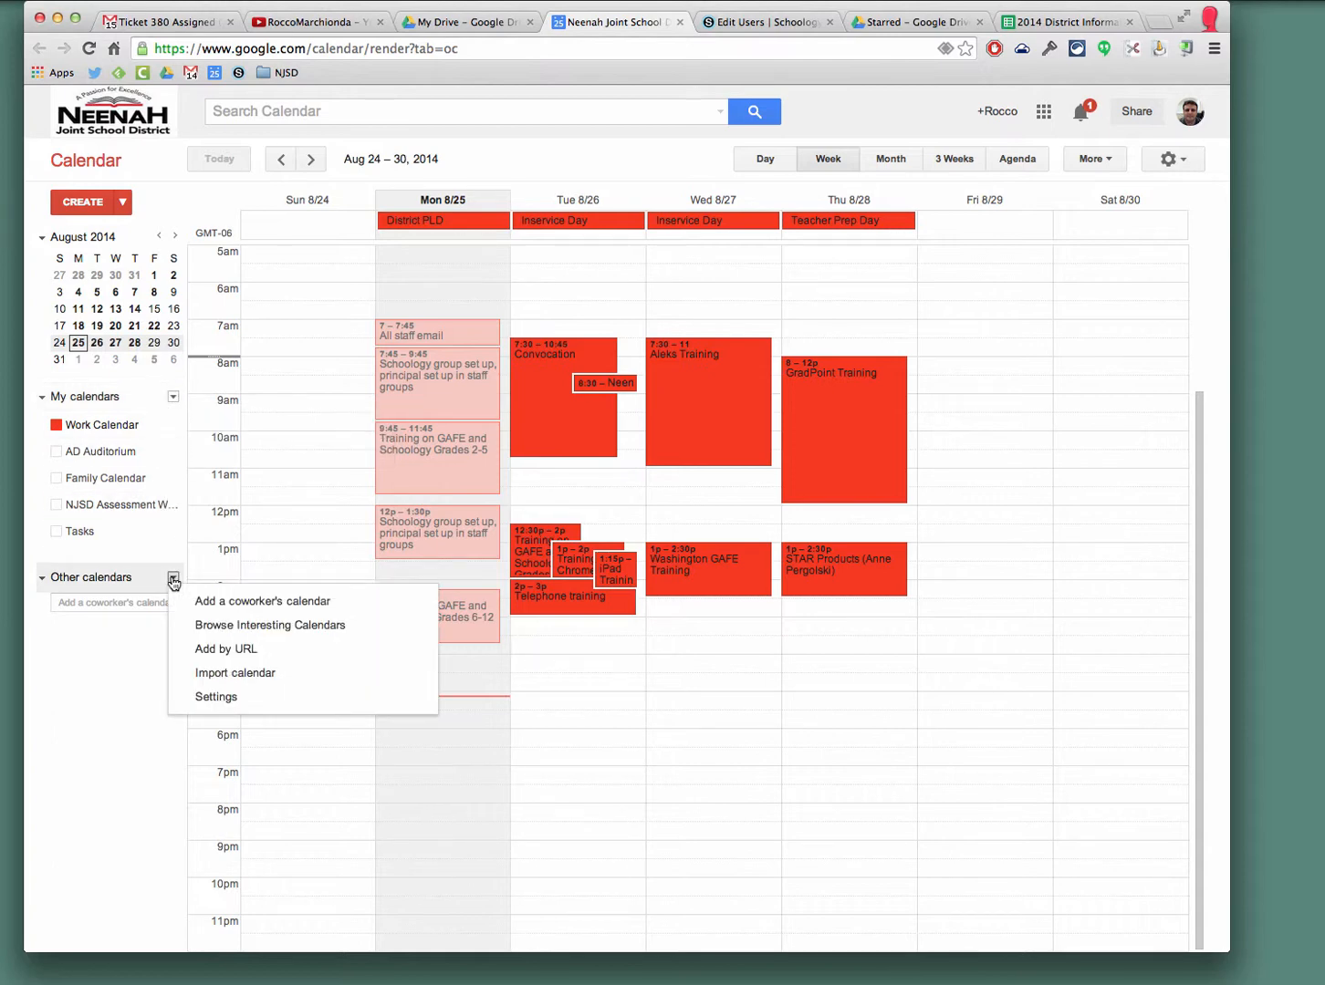
pyautogui.click(269, 625)
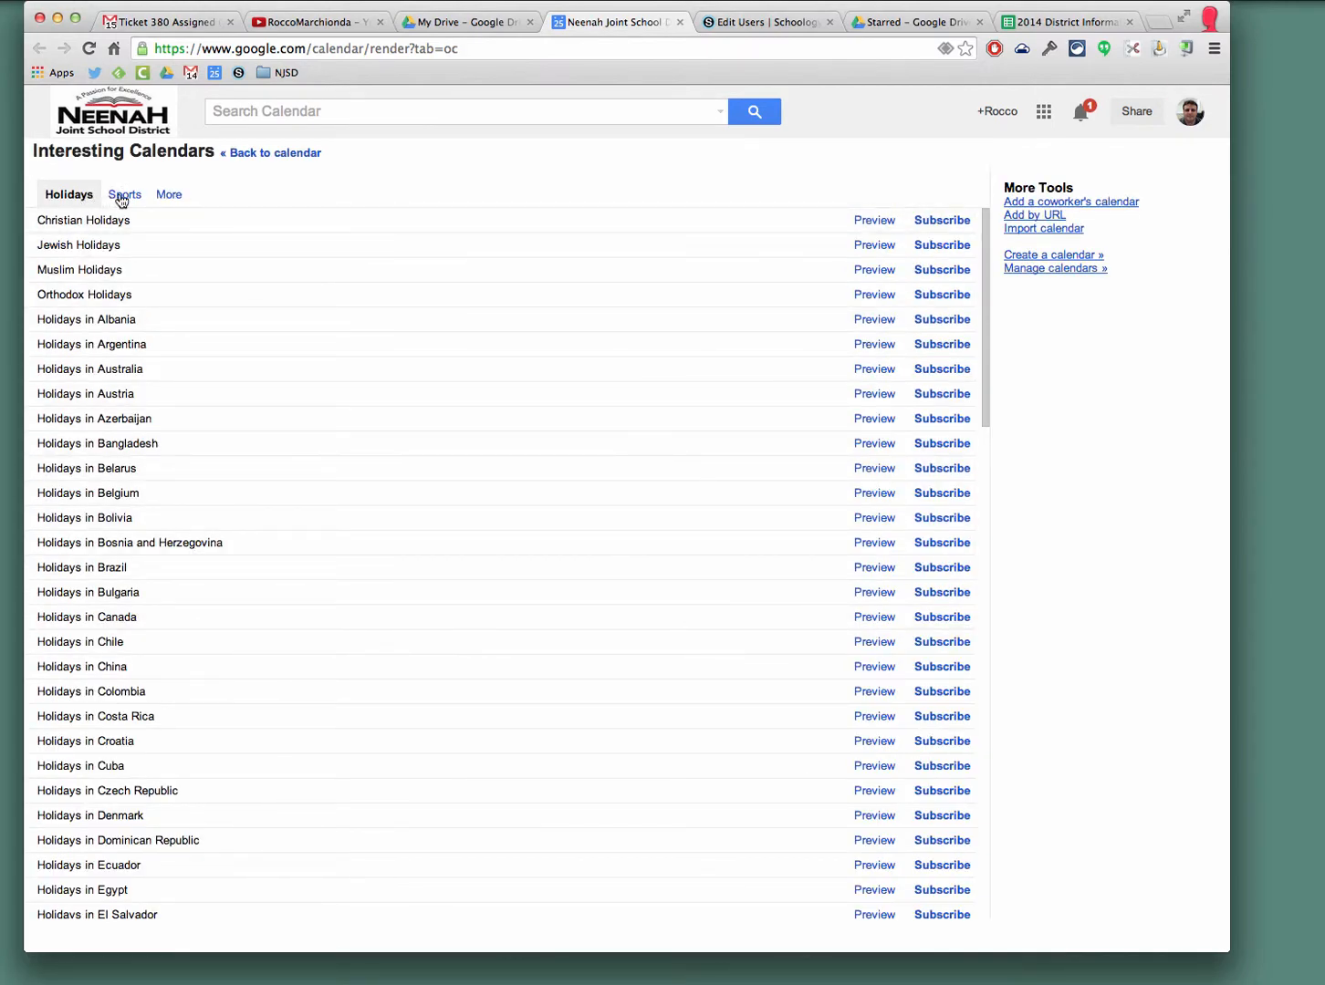
# - Show the More category of interesting calendars
pyautogui.click(164, 193)
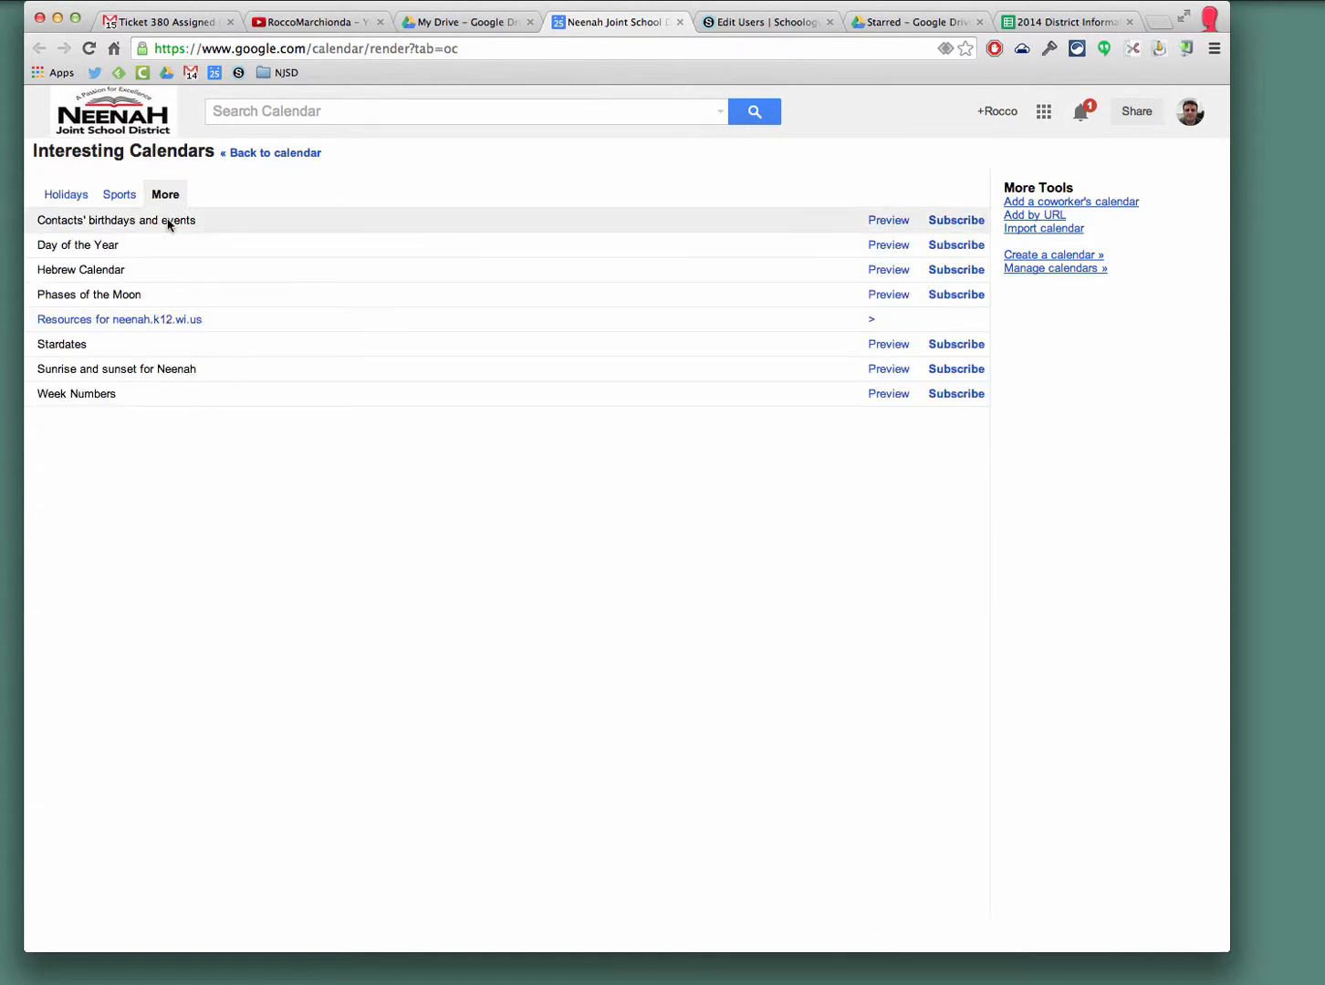
pyautogui.moveTo(100, 306)
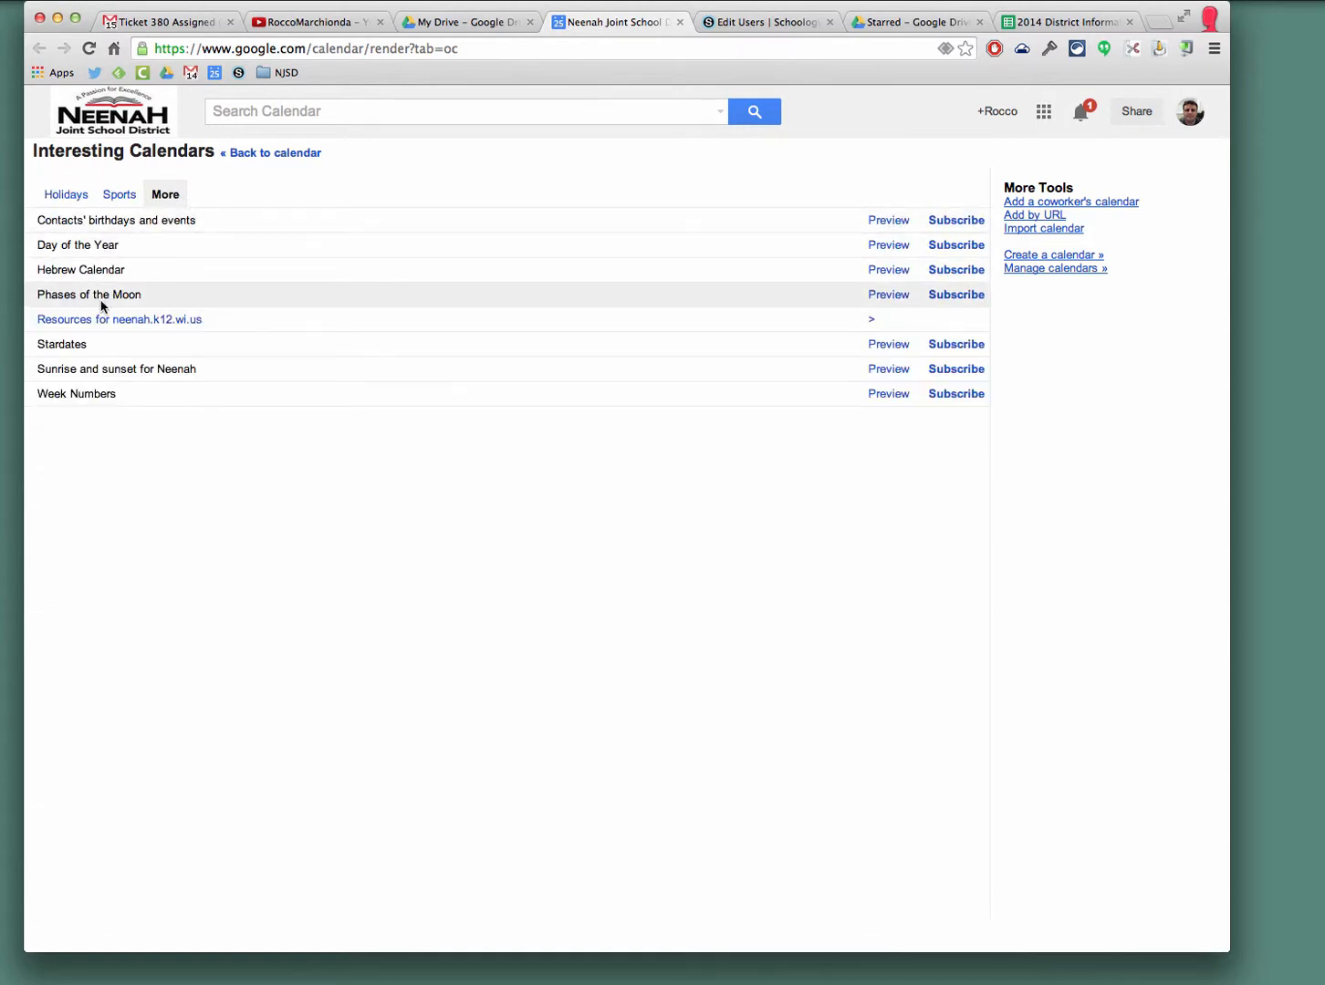
pyautogui.moveTo(132, 326)
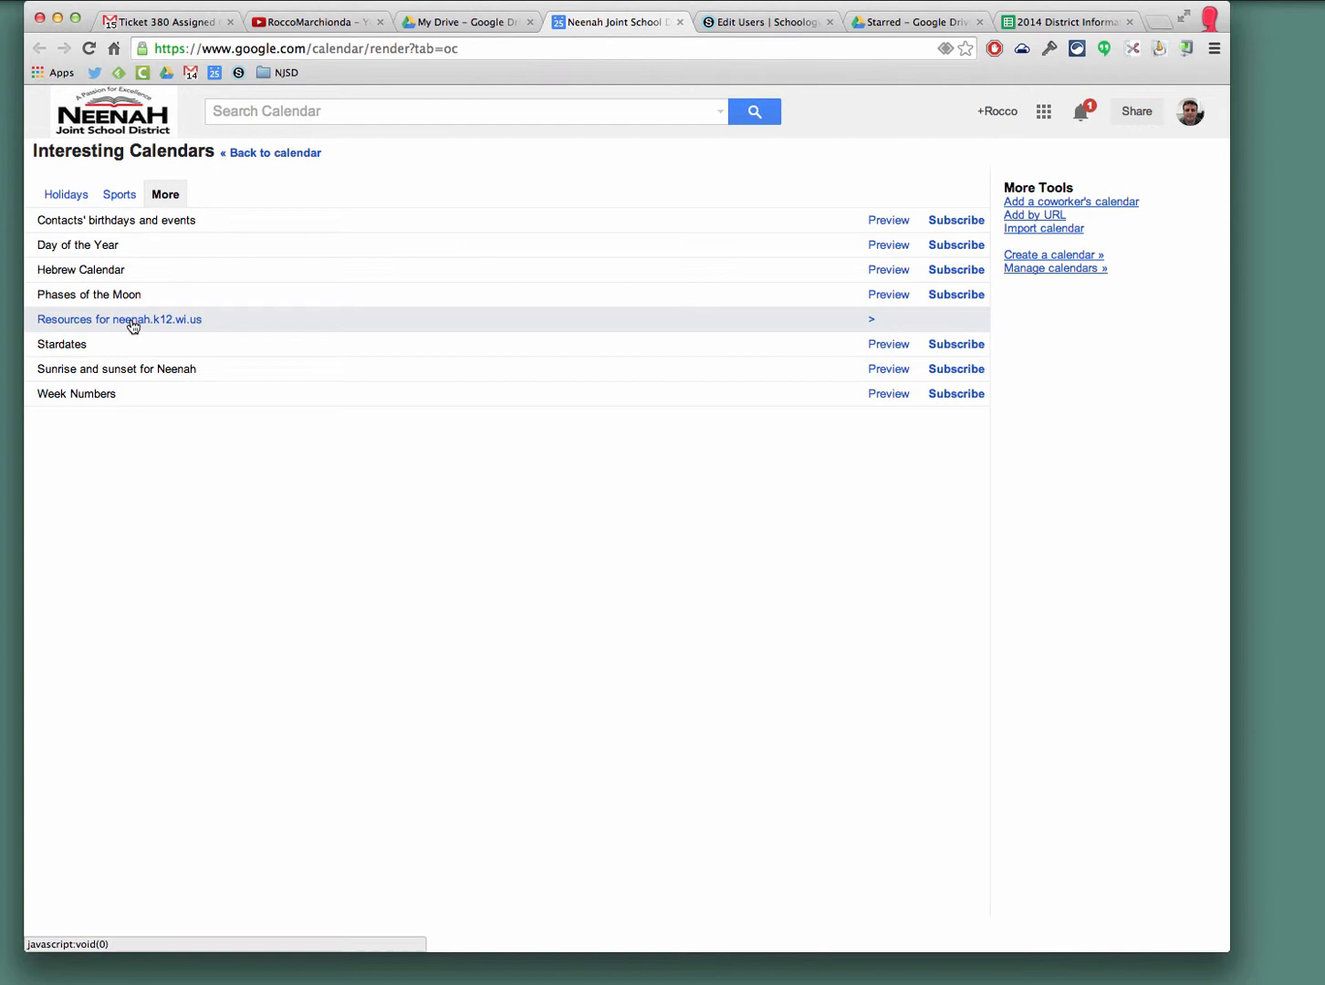
pyautogui.moveTo(146, 325)
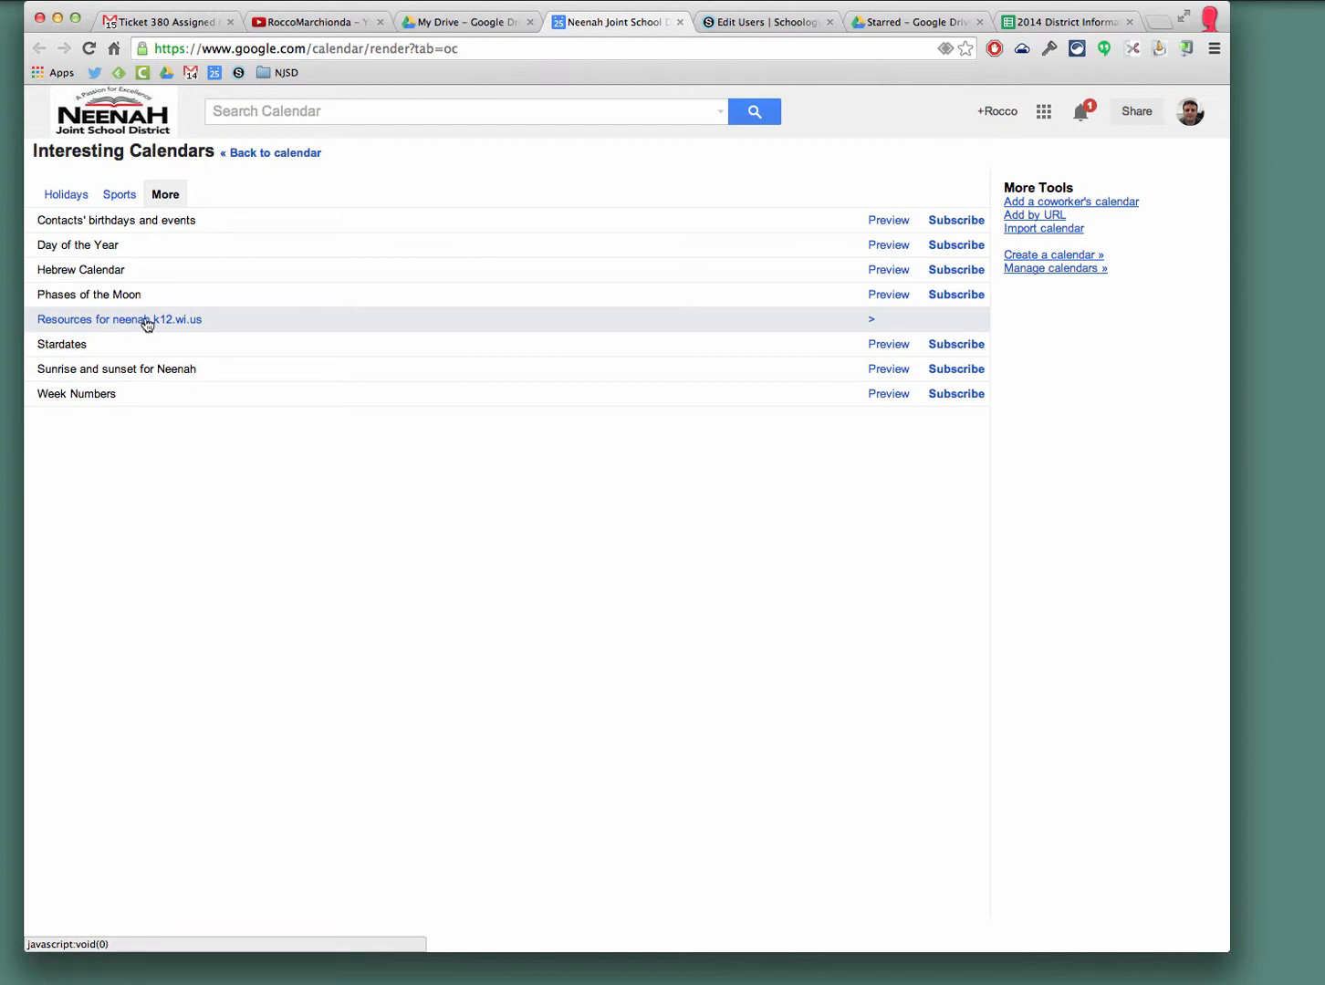
# - Subscribe to CO iKeyboards 1-30 under Resources for neenah.k12.wi.us and return to the week view
pyautogui.click(118, 319)
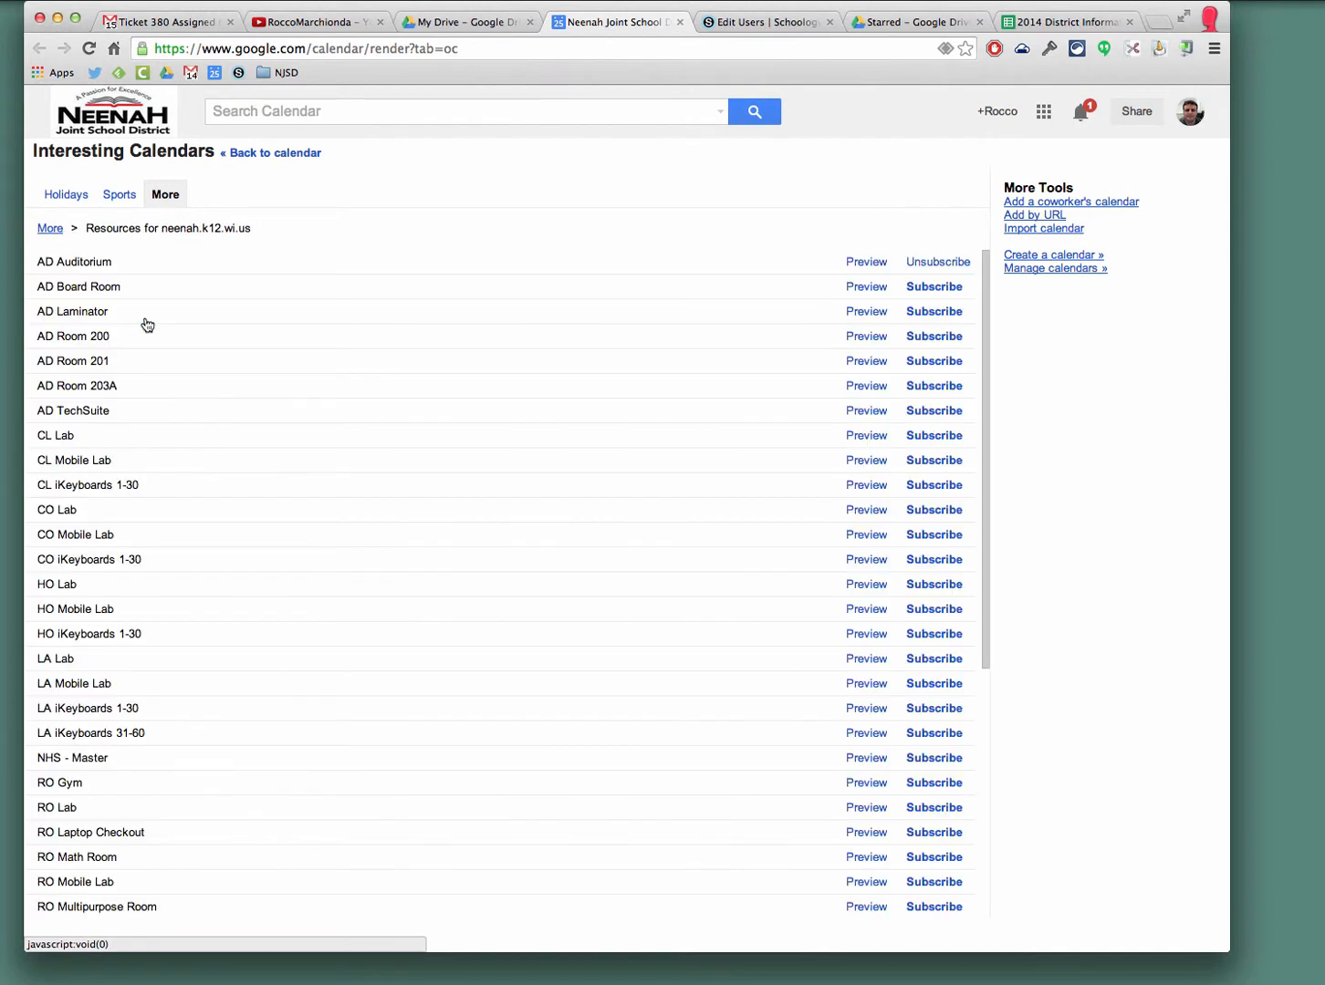
pyautogui.scroll(-3)
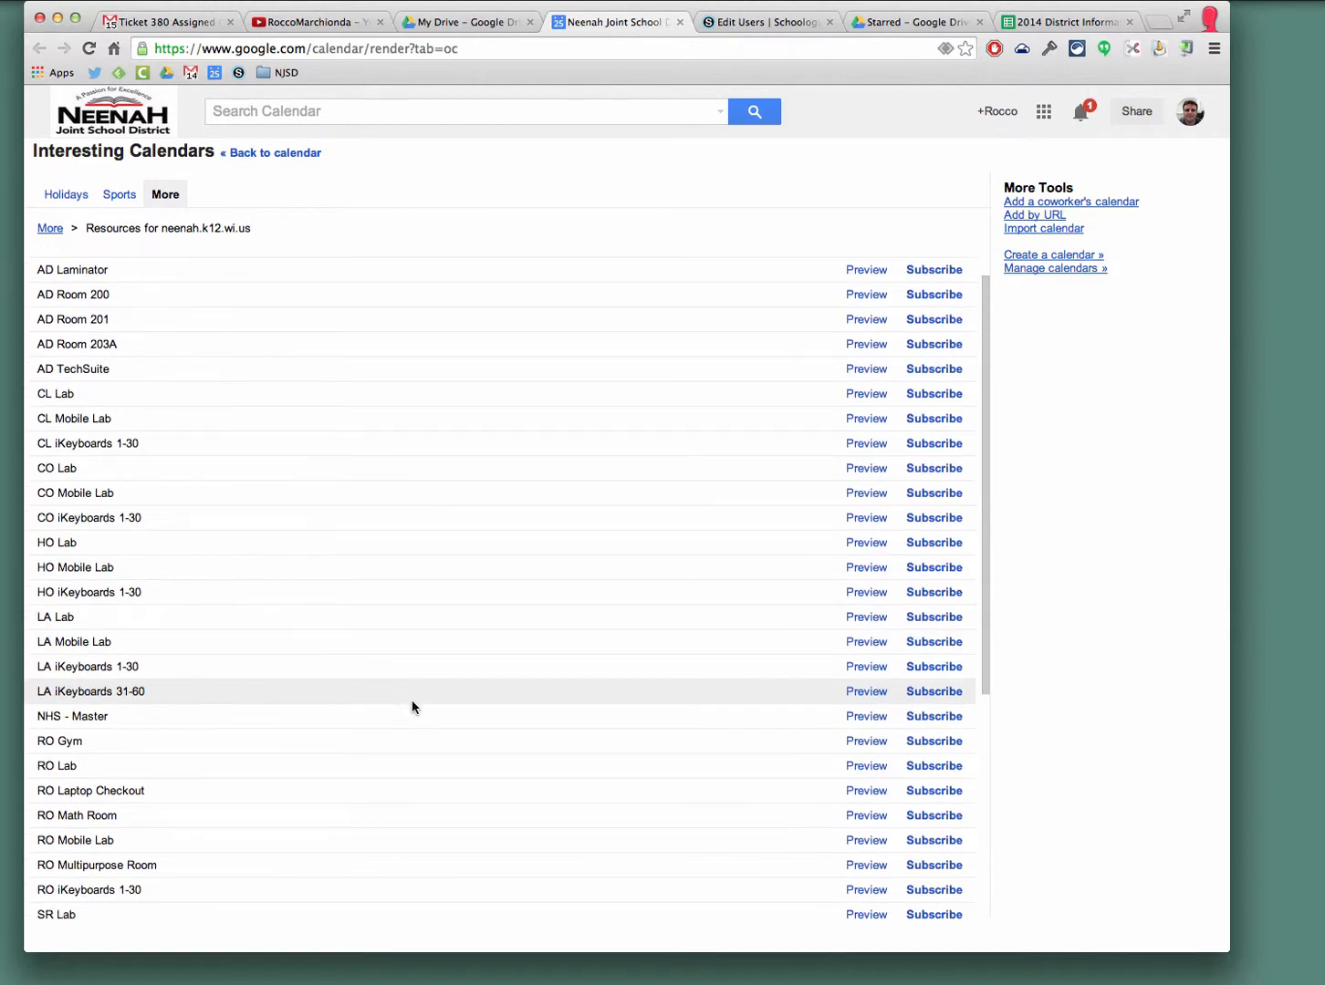
pyautogui.scroll(-3)
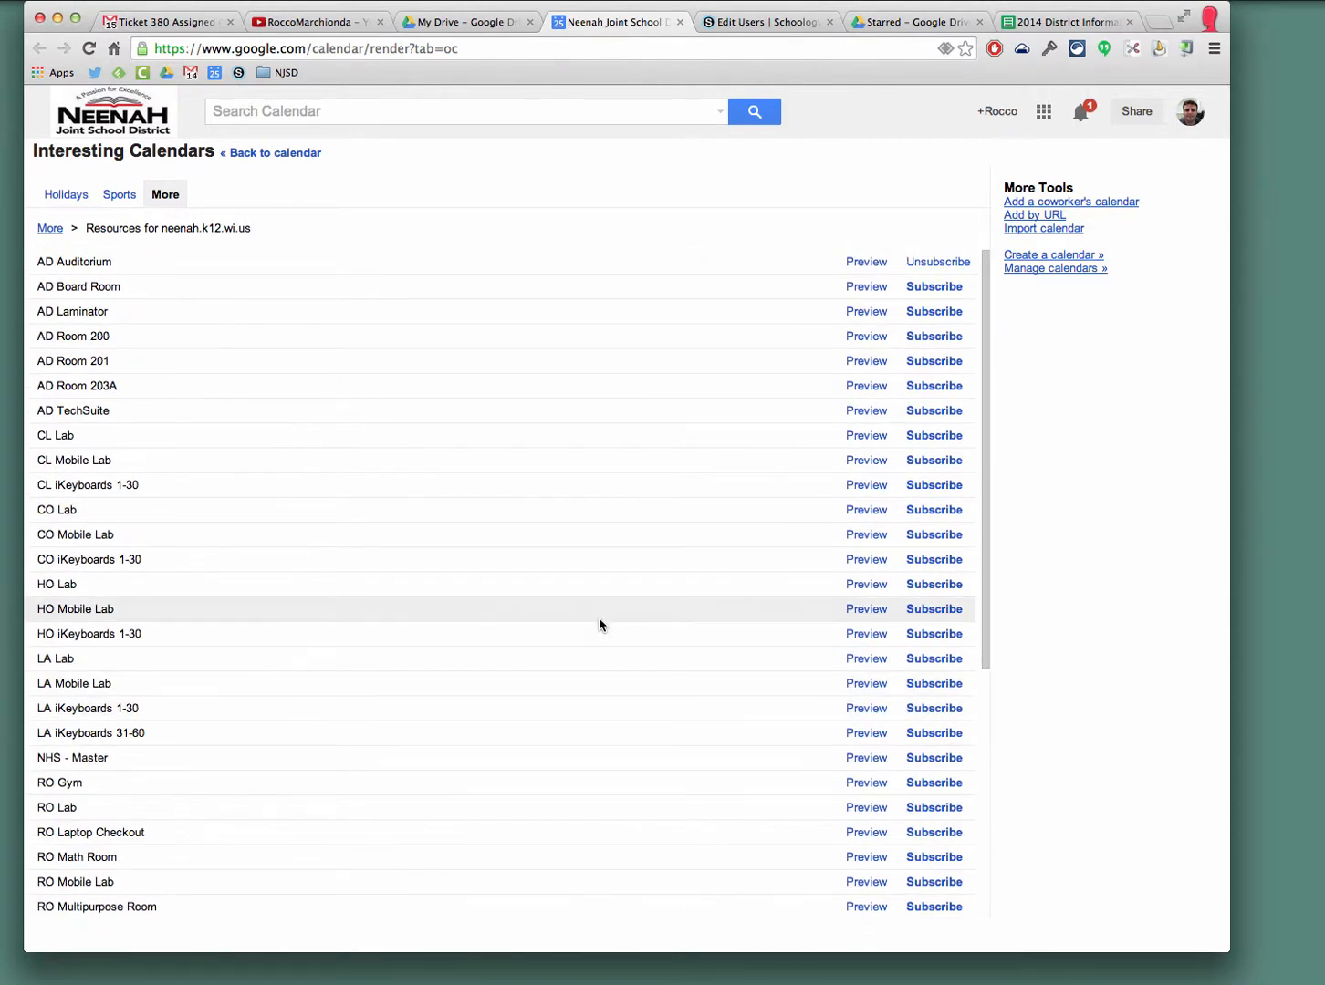
pyautogui.moveTo(933, 560)
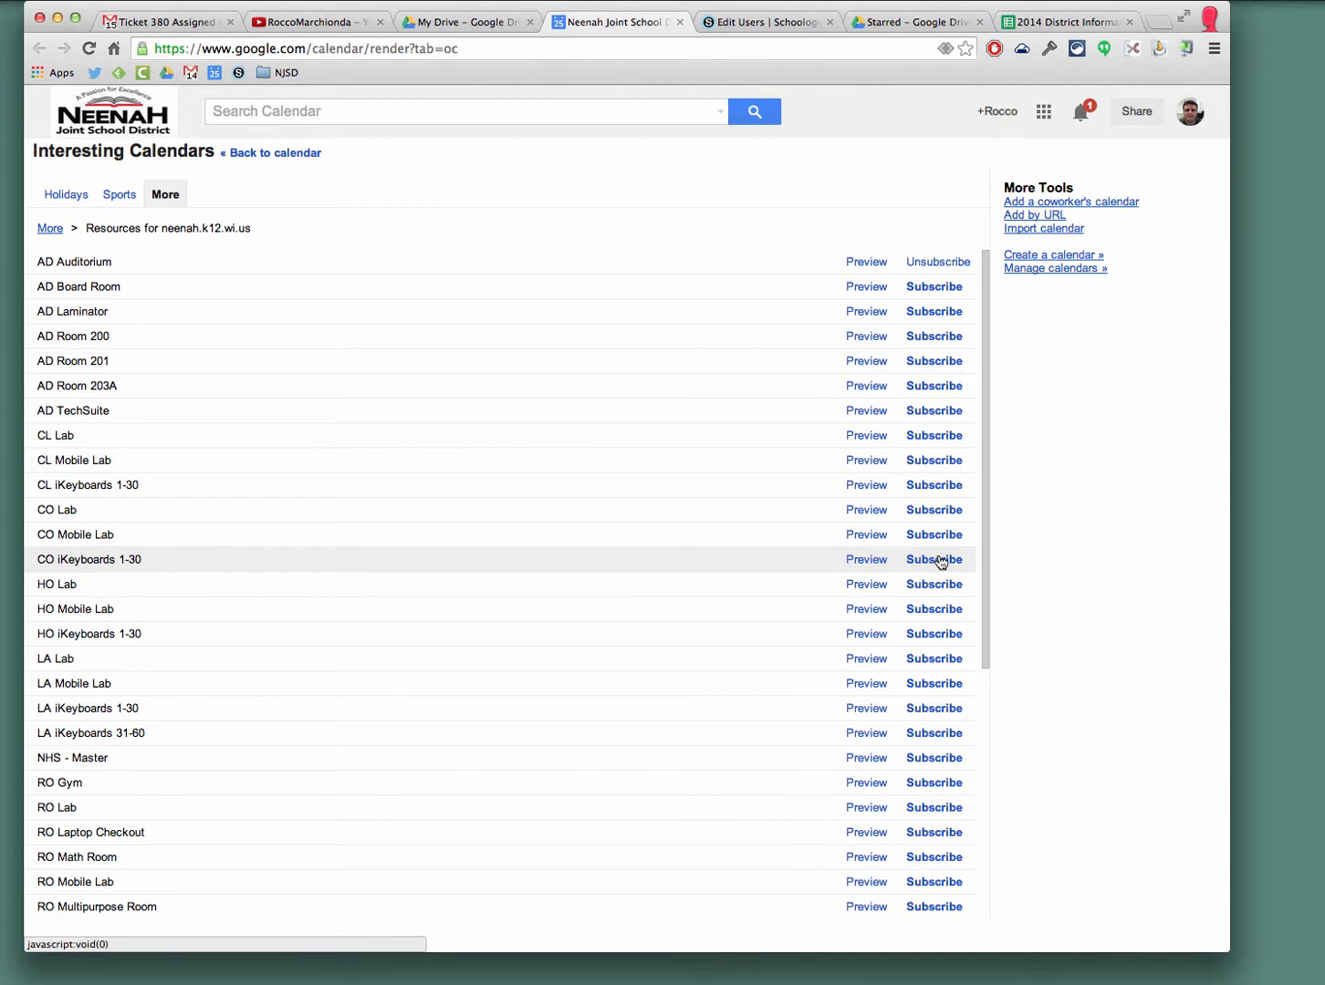
pyautogui.moveTo(126, 567)
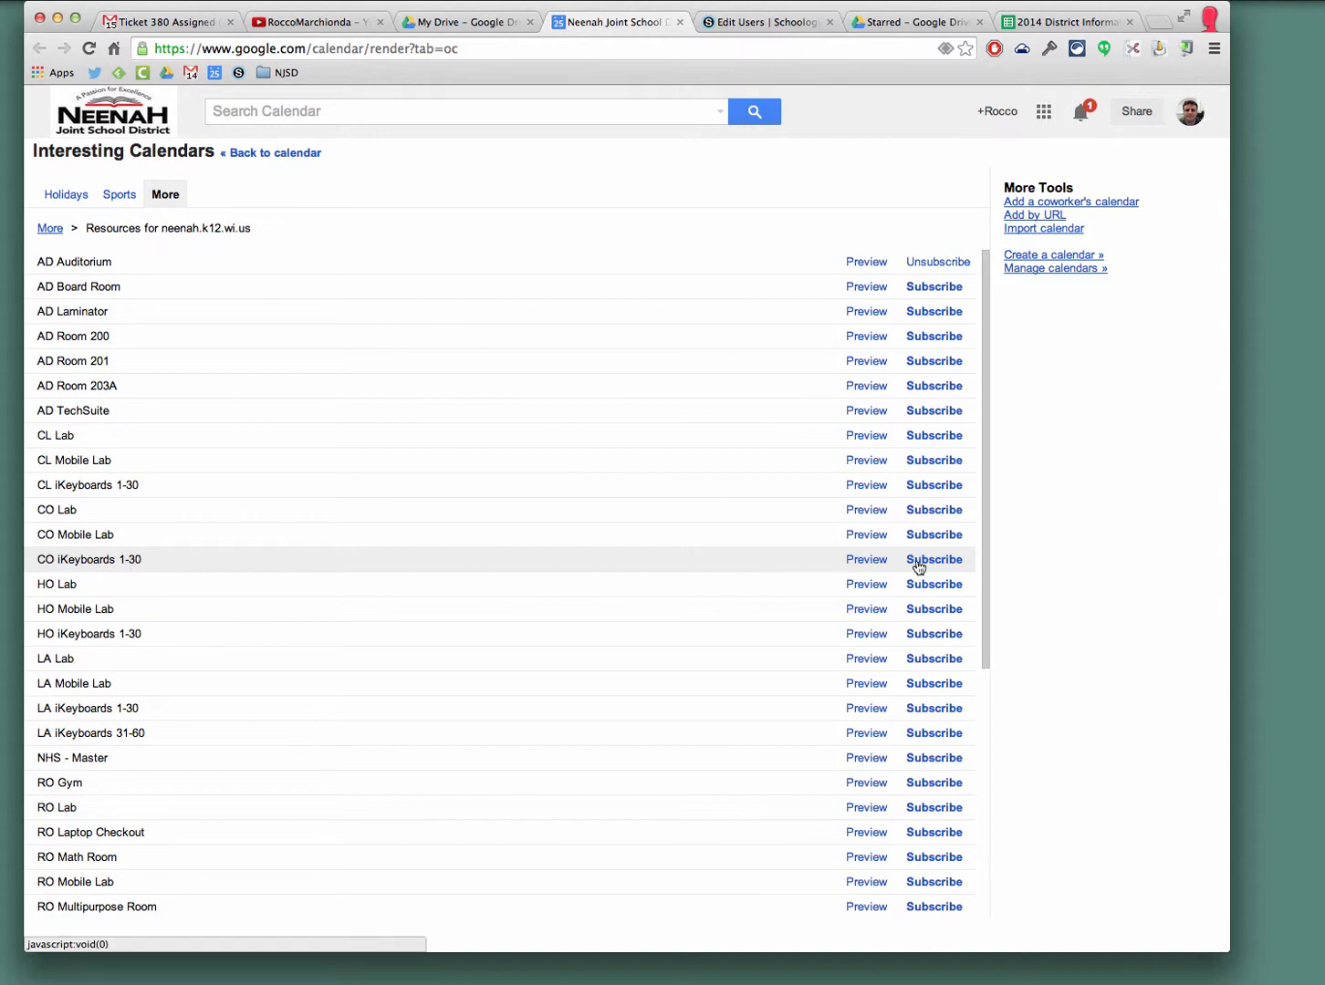
pyautogui.click(933, 559)
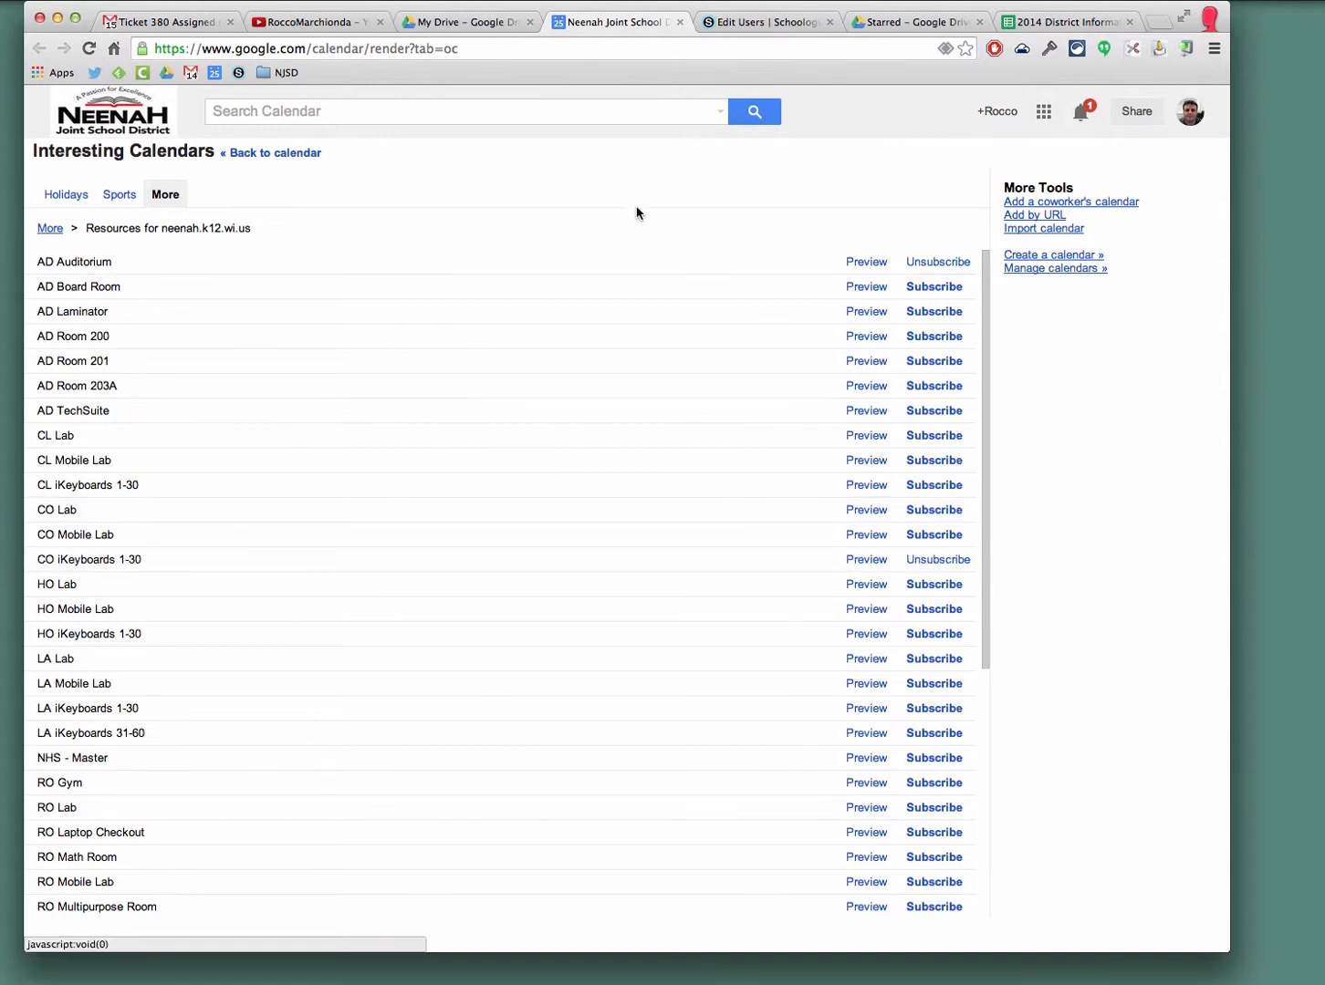
pyautogui.click(271, 152)
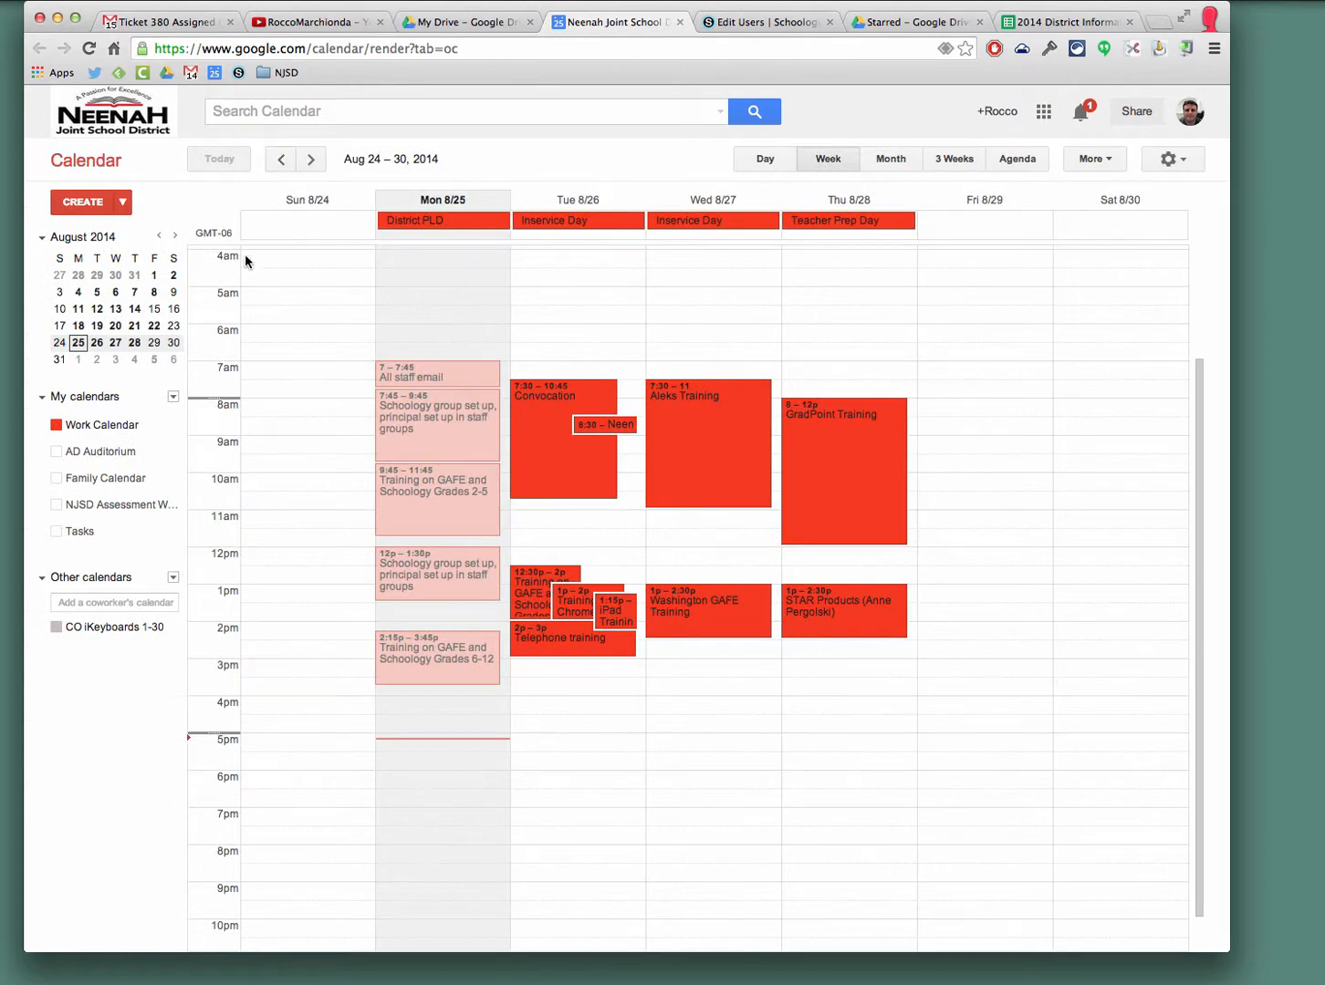
pyautogui.moveTo(146, 627)
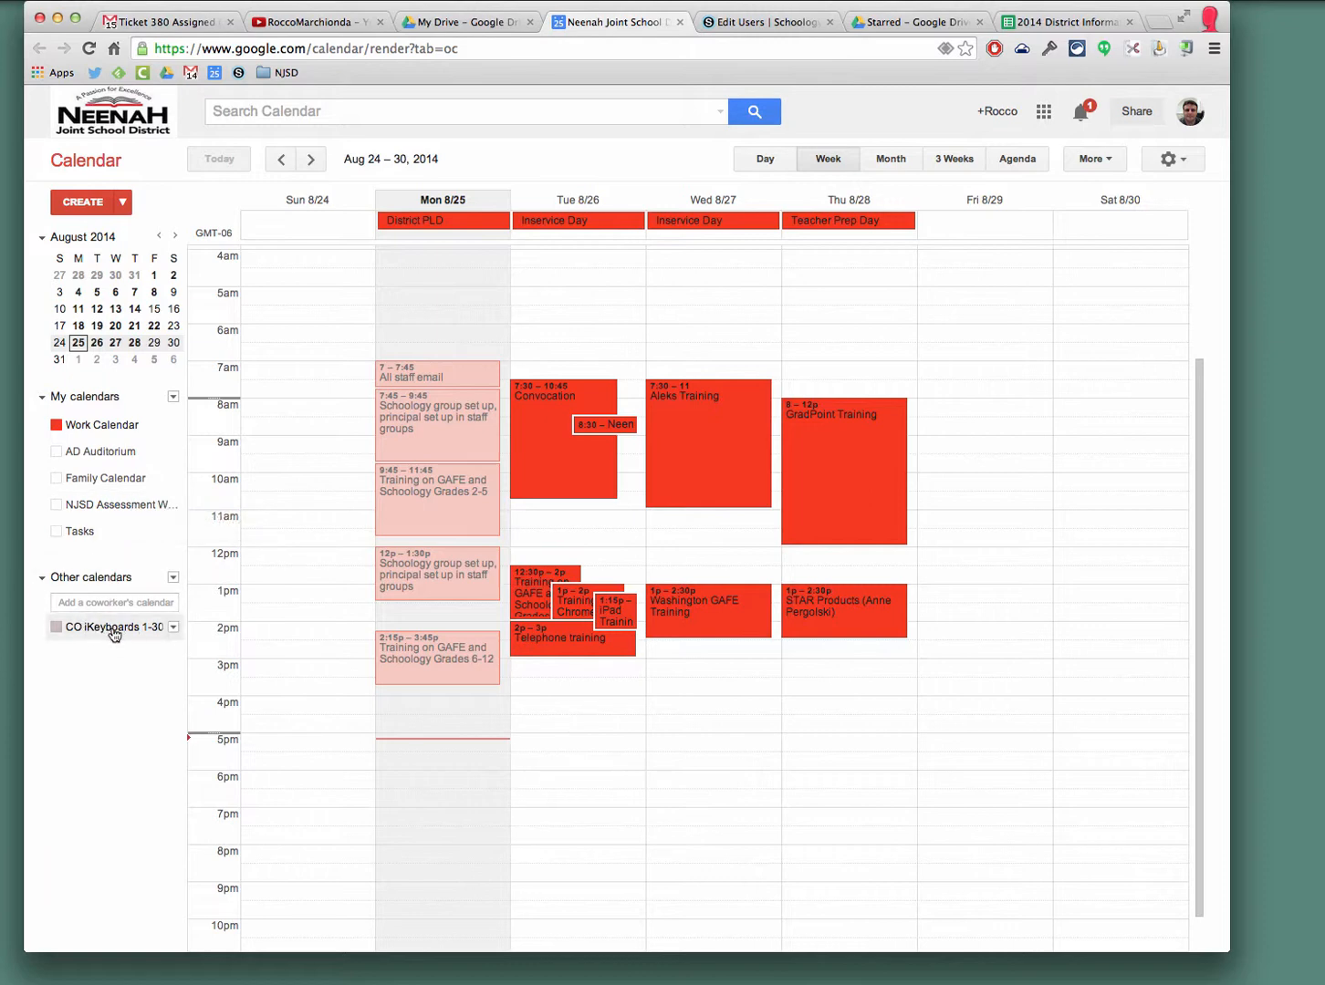
pyautogui.moveTo(113, 633)
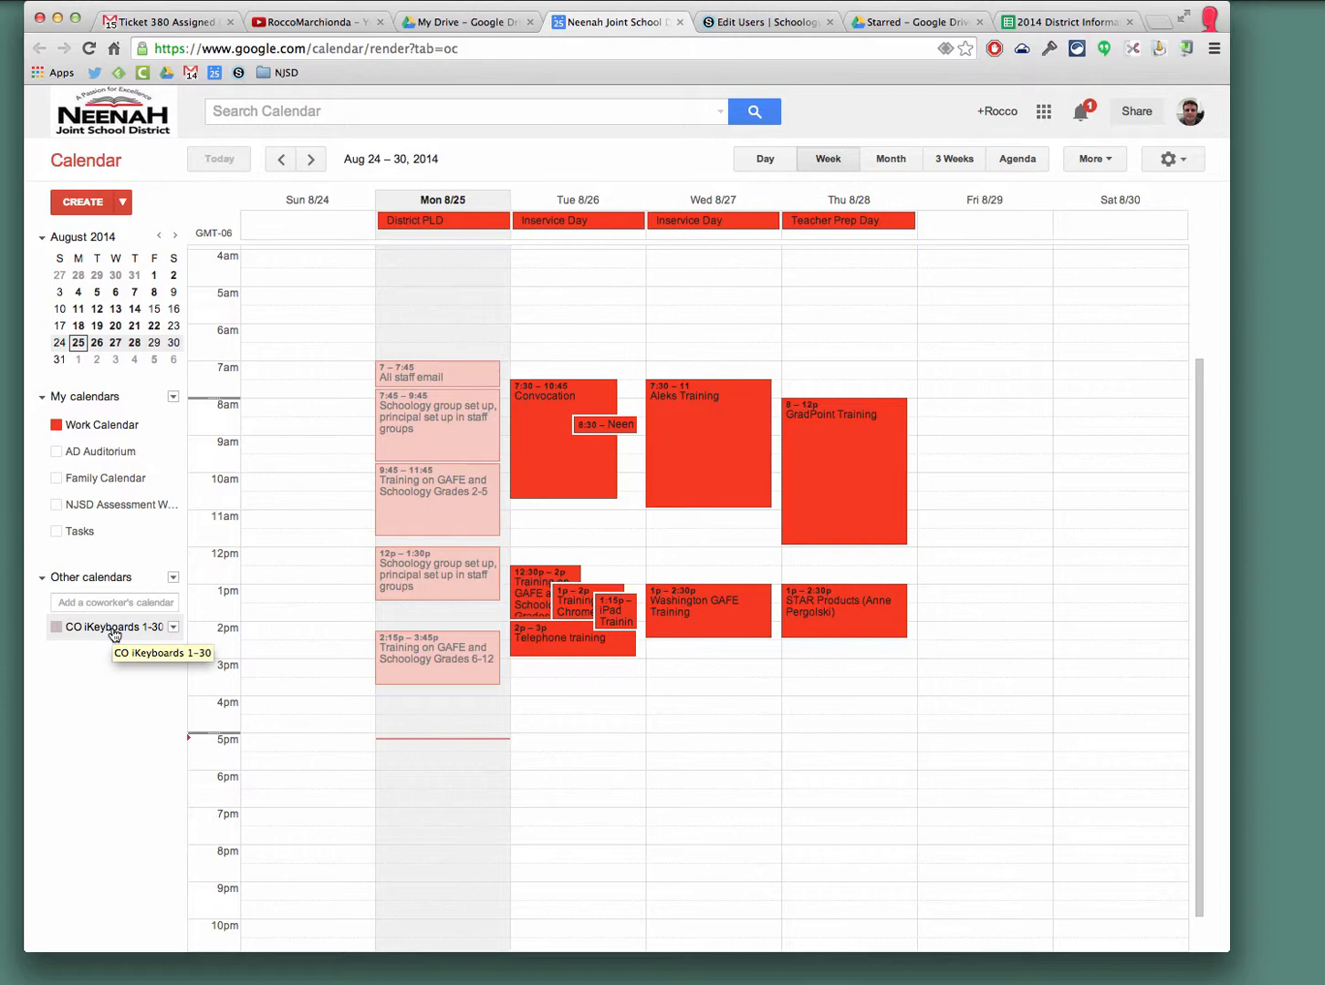
pyautogui.moveTo(138, 633)
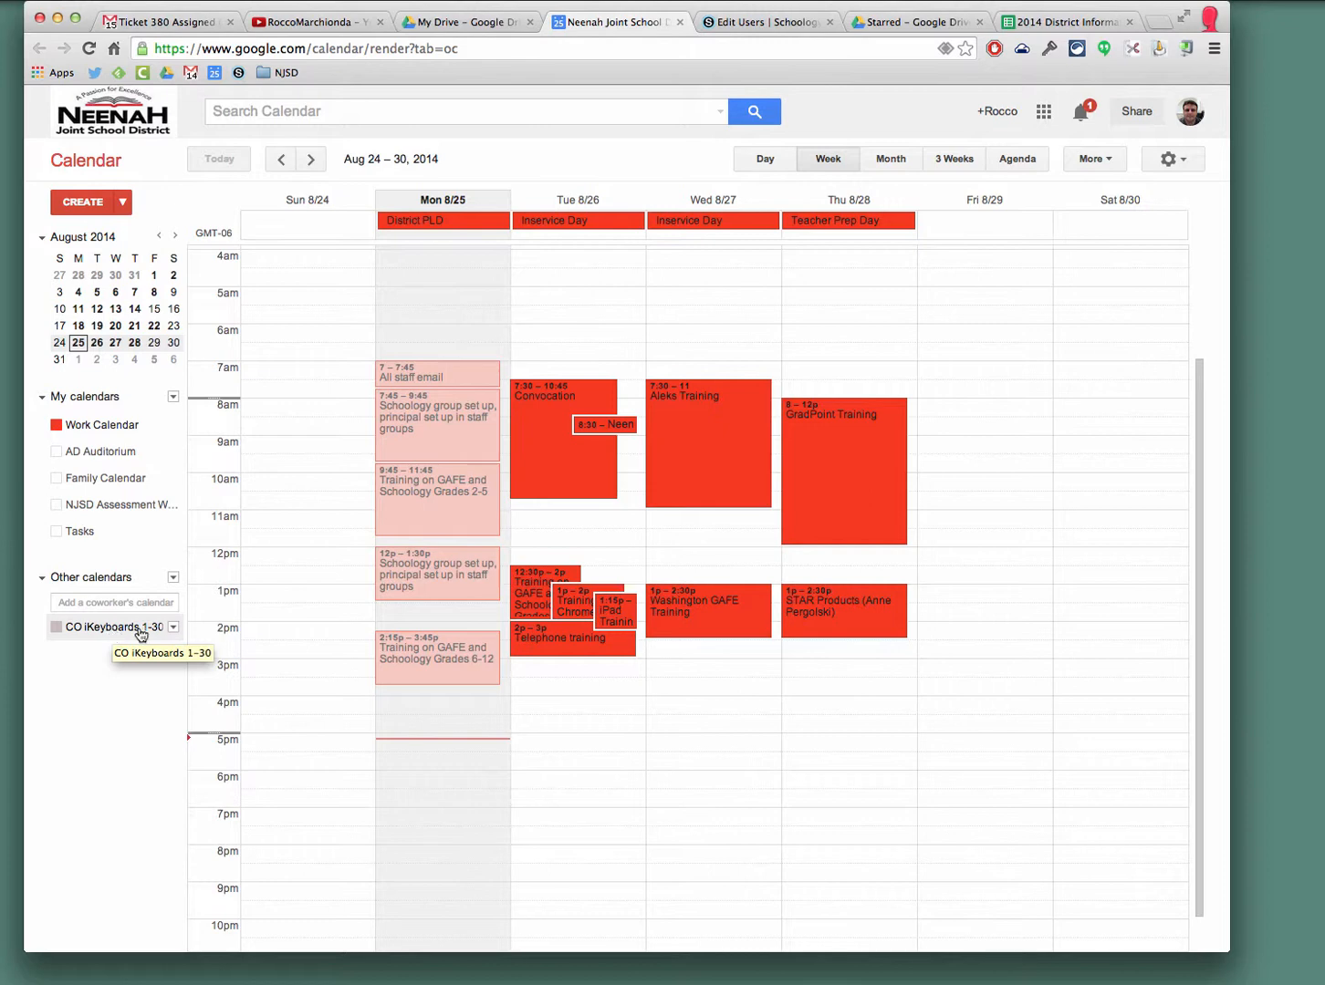
pyautogui.moveTo(977, 494)
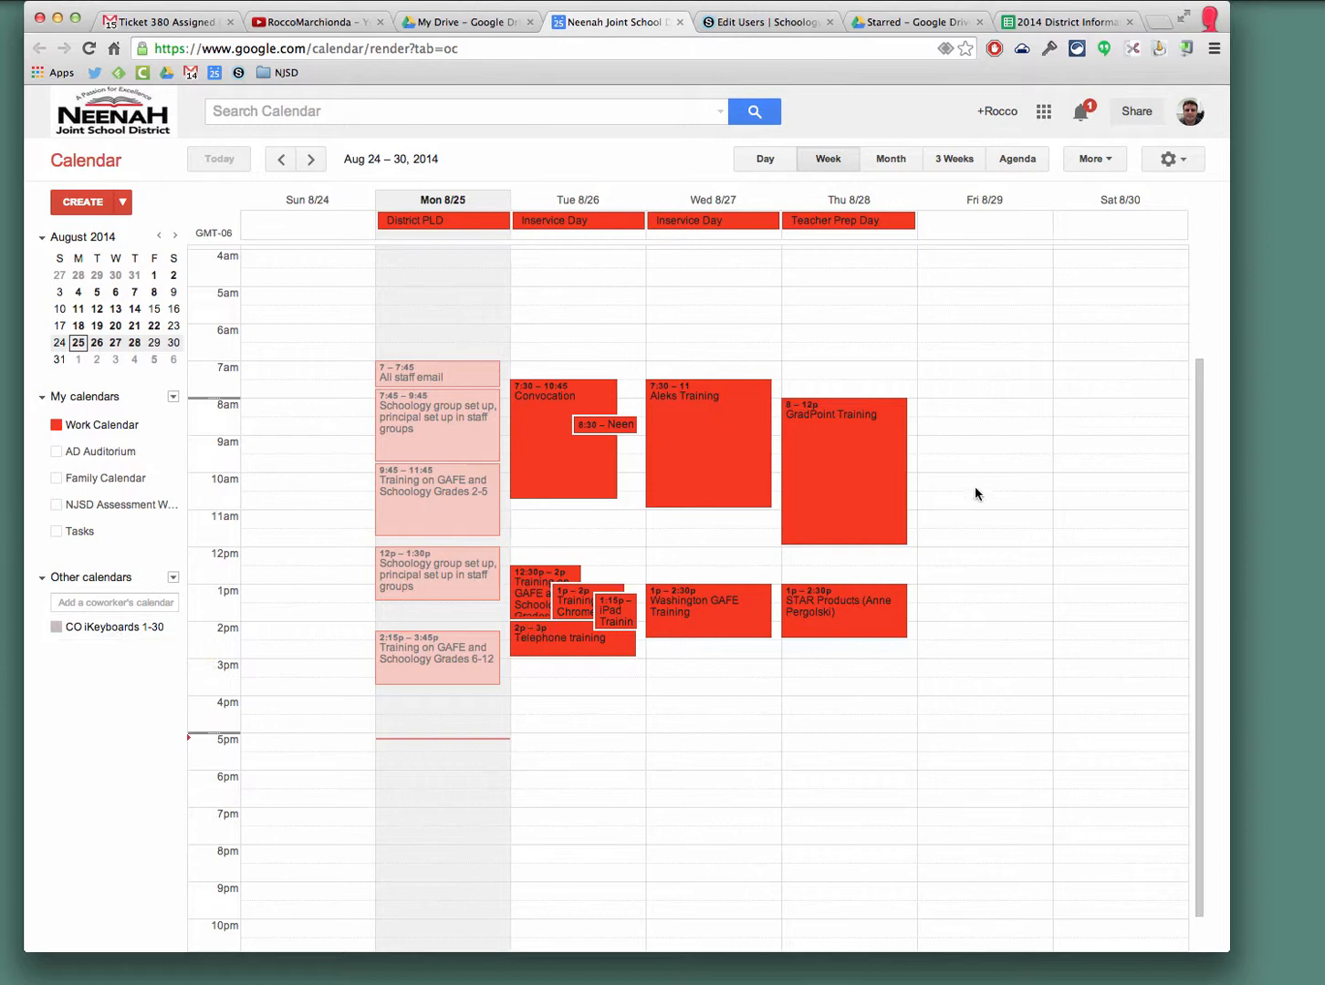
pyautogui.click(983, 506)
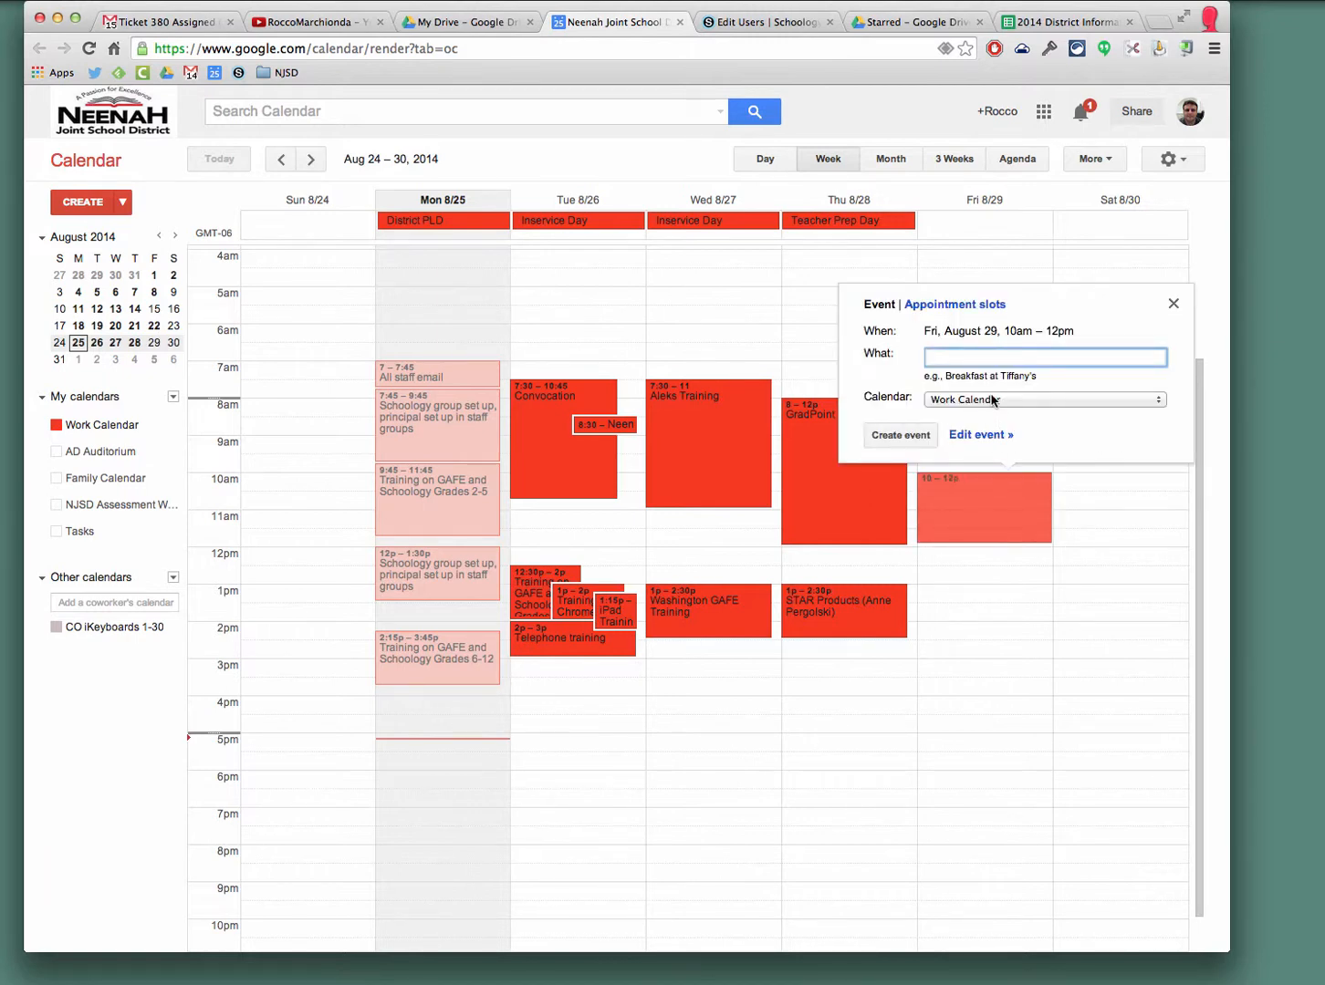
pyautogui.click(1045, 399)
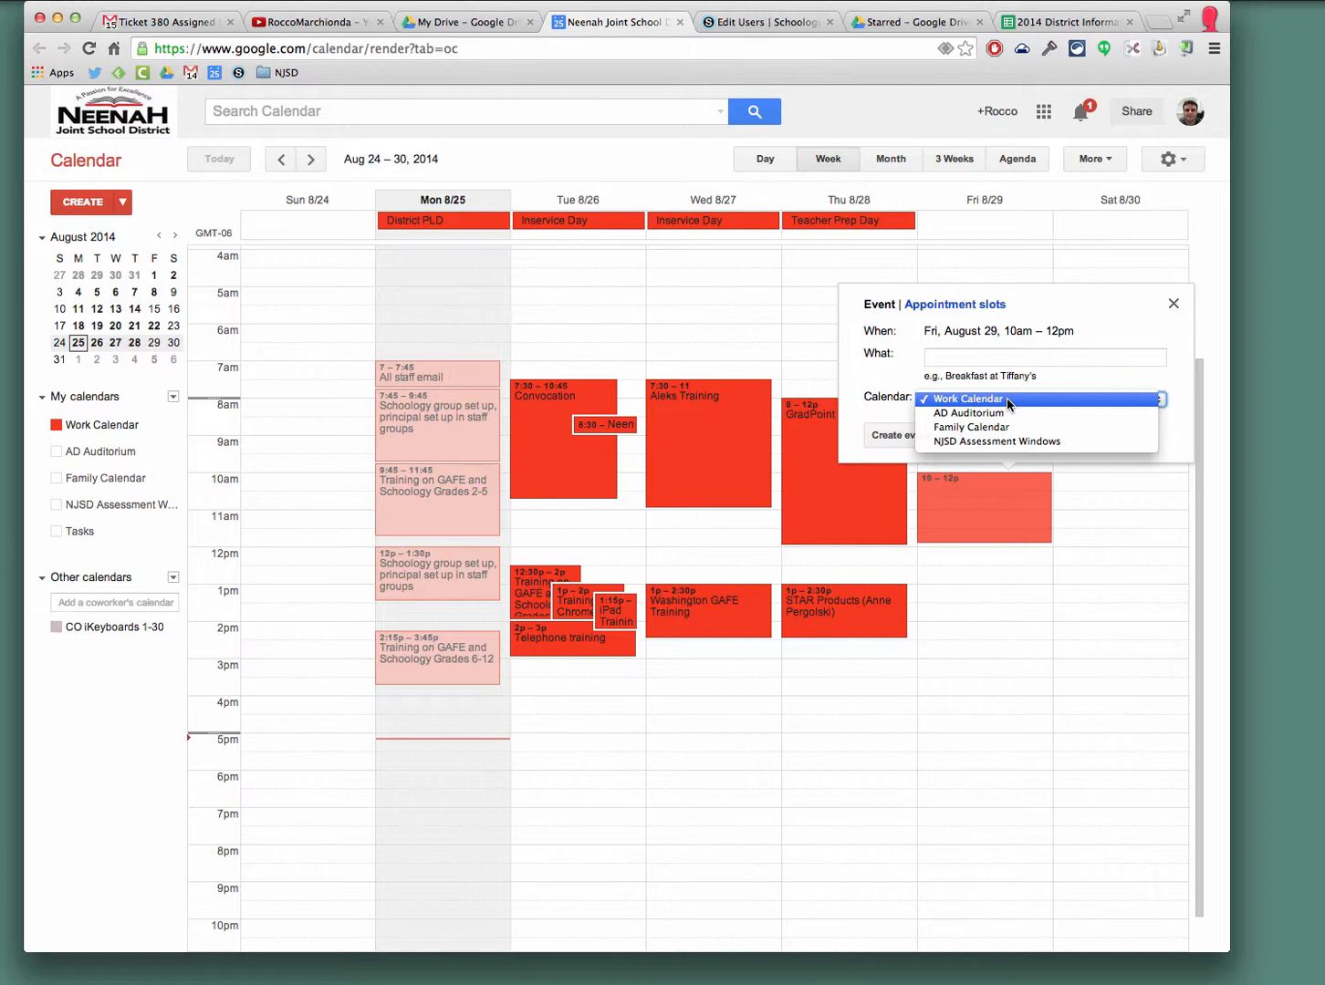
pyautogui.moveTo(1006, 442)
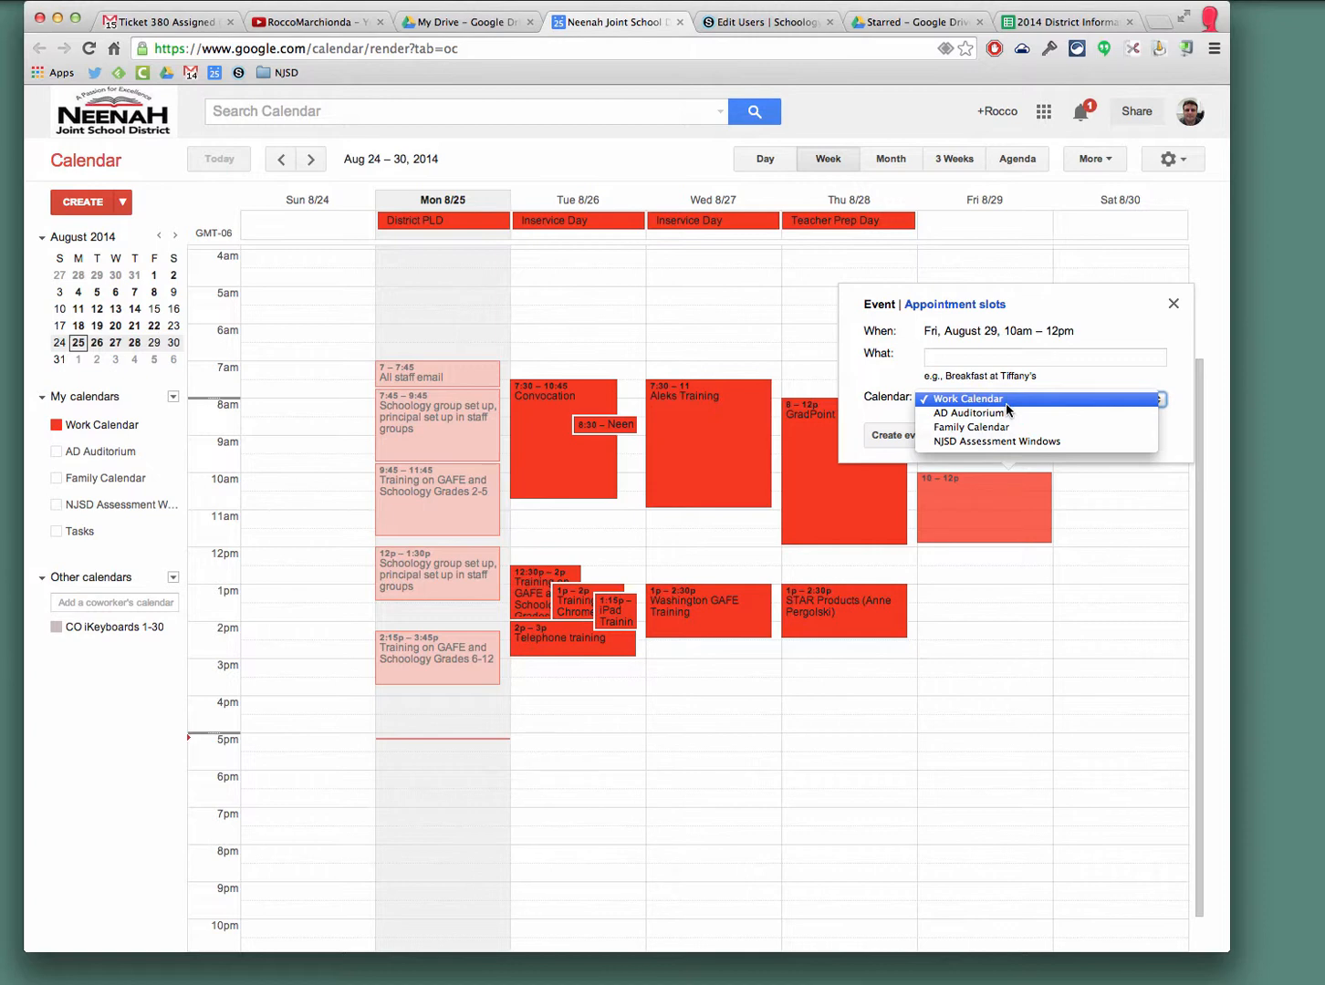
pyautogui.moveTo(1001, 441)
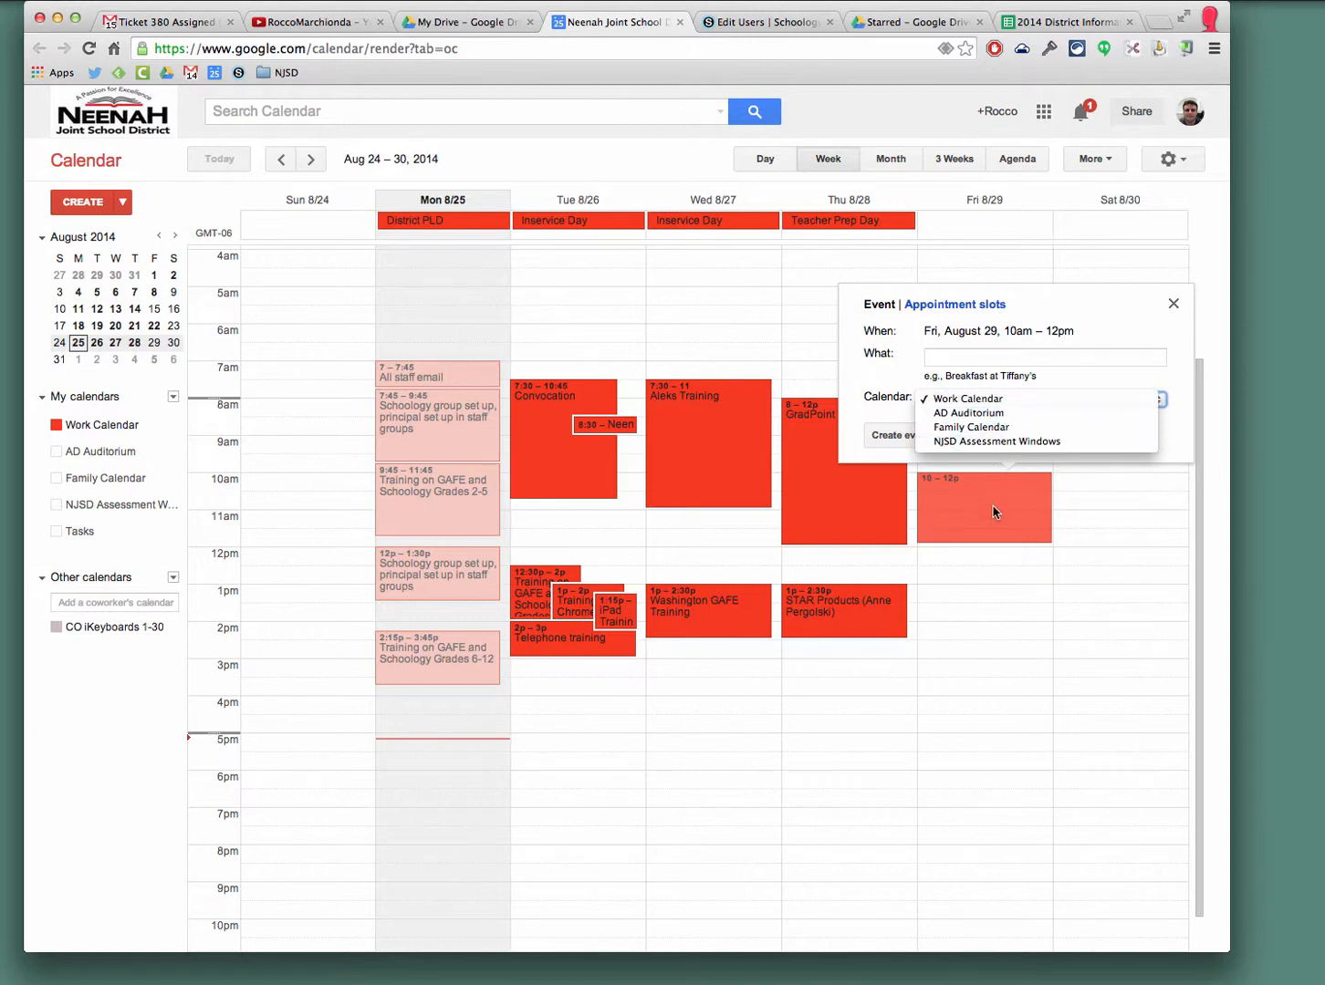
pyautogui.click(1173, 303)
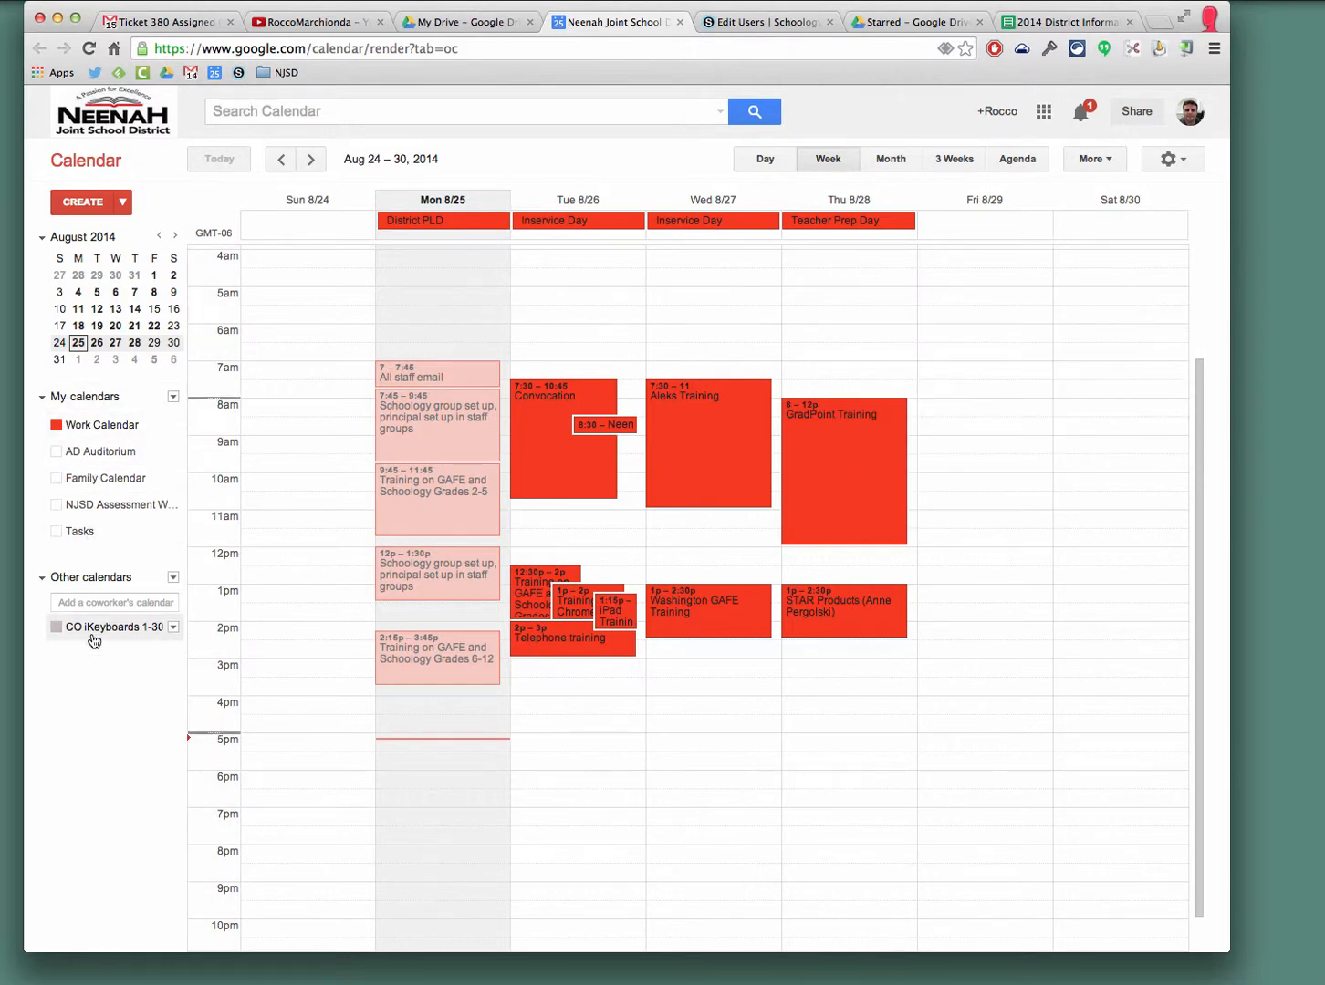
# - Show the options menu for the CO iKeyboards 1-30 calendar under Other calendars
pyautogui.click(173, 627)
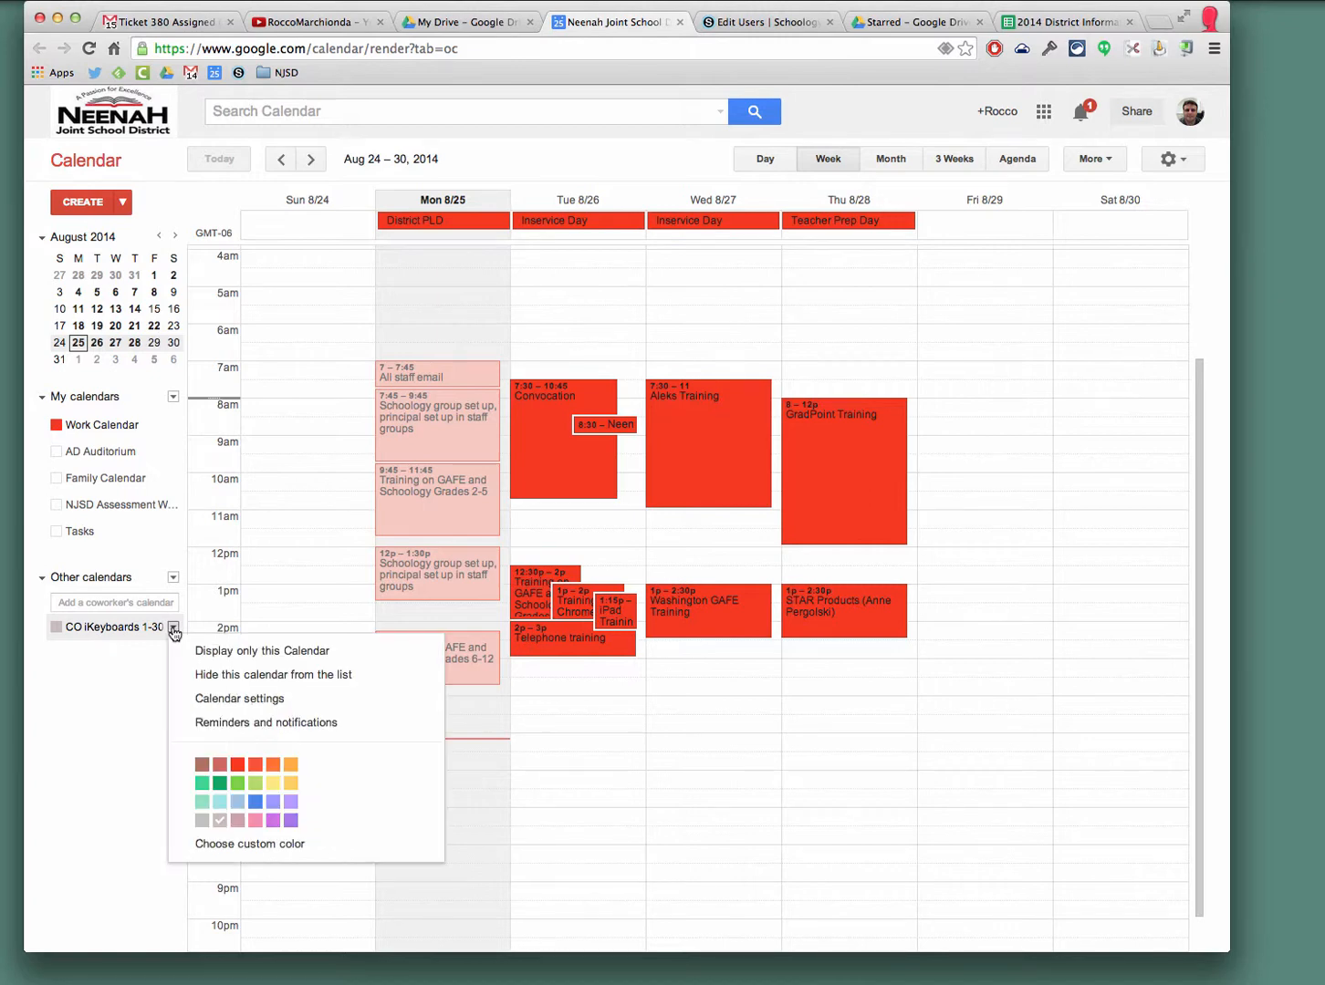
pyautogui.moveTo(754, 94)
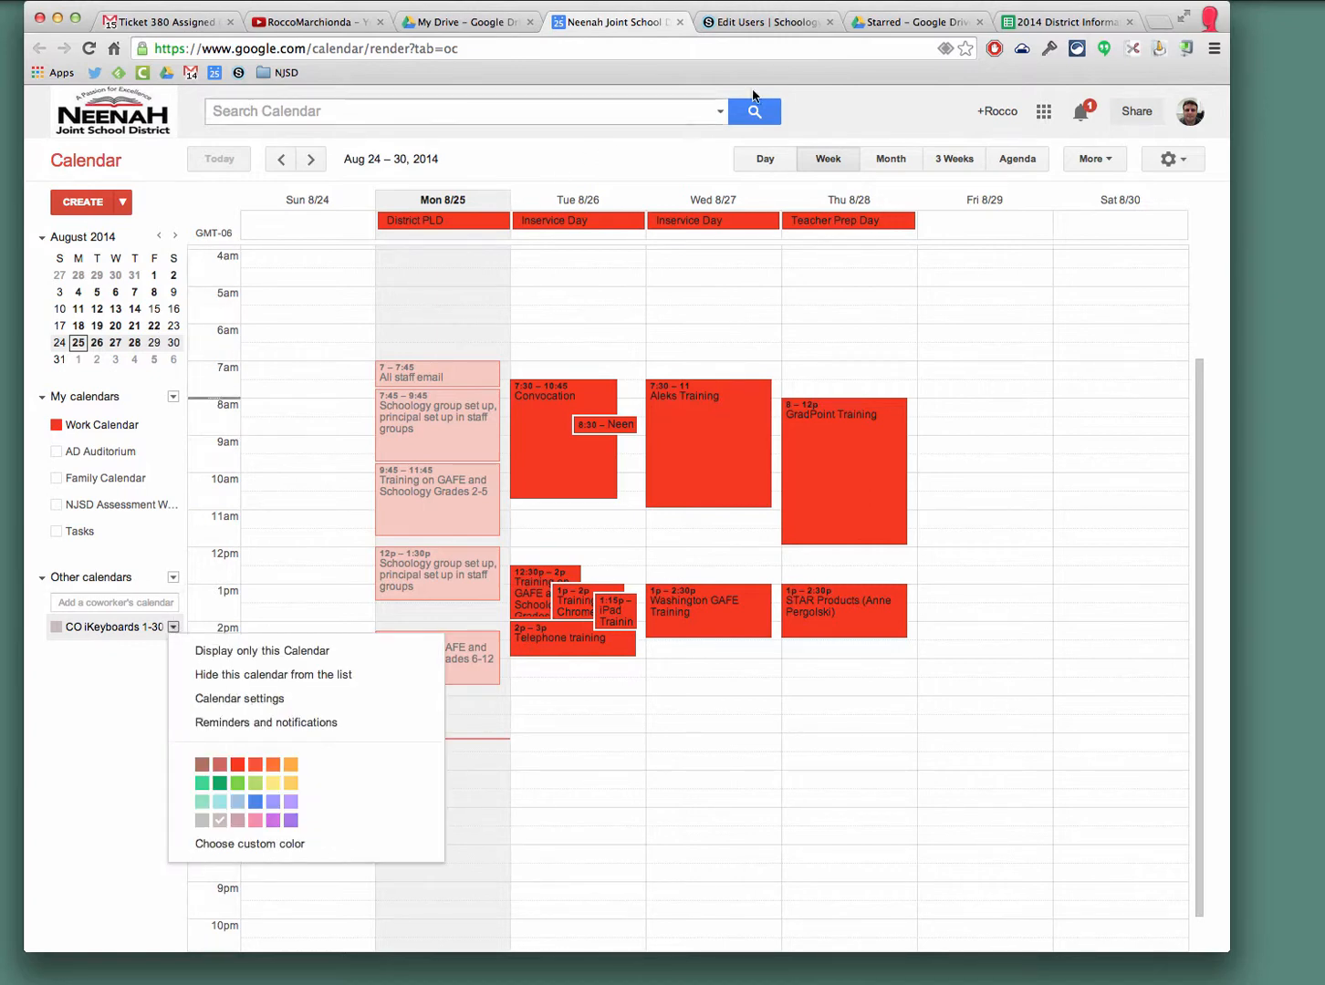